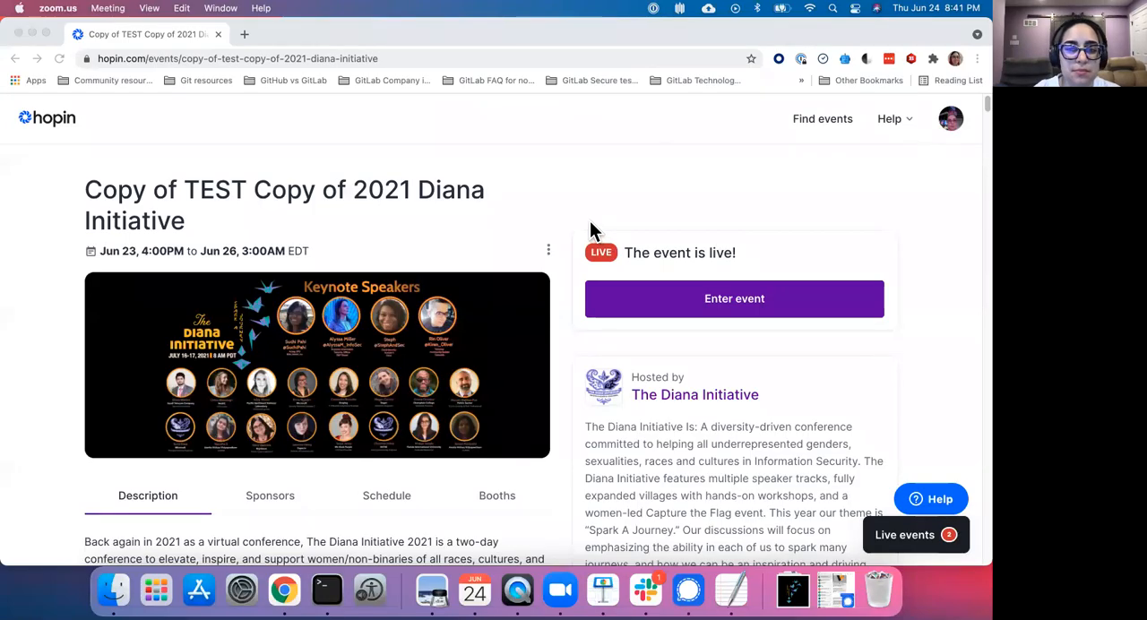
{"action": "mouse_move", "coordinate": [710, 219]}
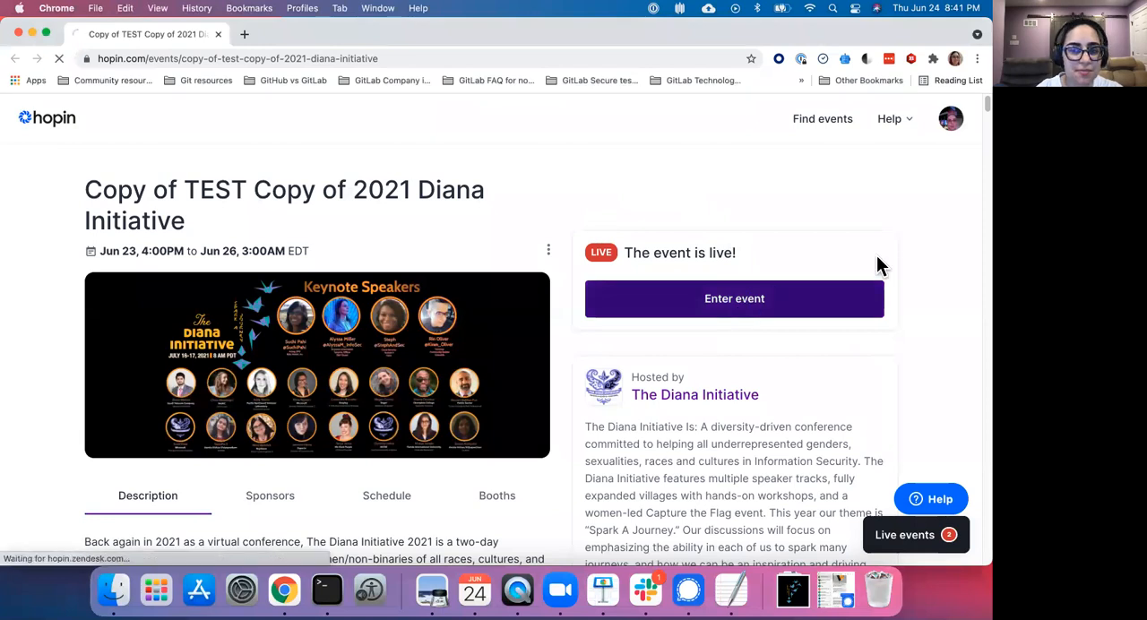
- Enter the live Diana Initiative event and land in its Reception area
{"action": "left_click", "coordinate": [735, 297]}
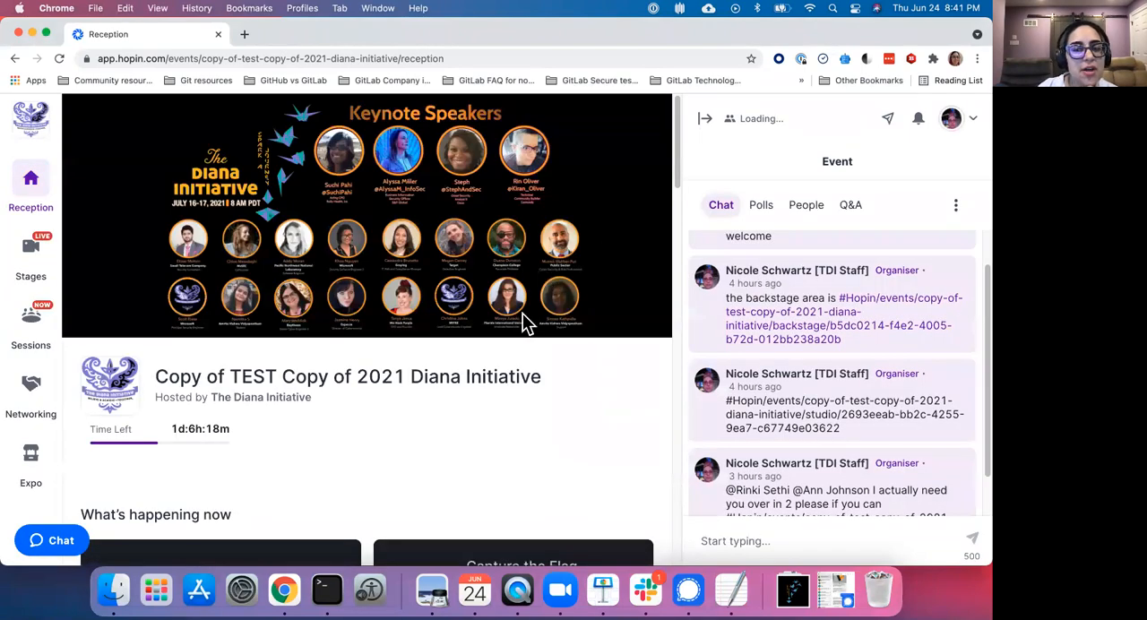
{"action": "scroll", "scroll_direction": "down", "scroll_amount": 3}
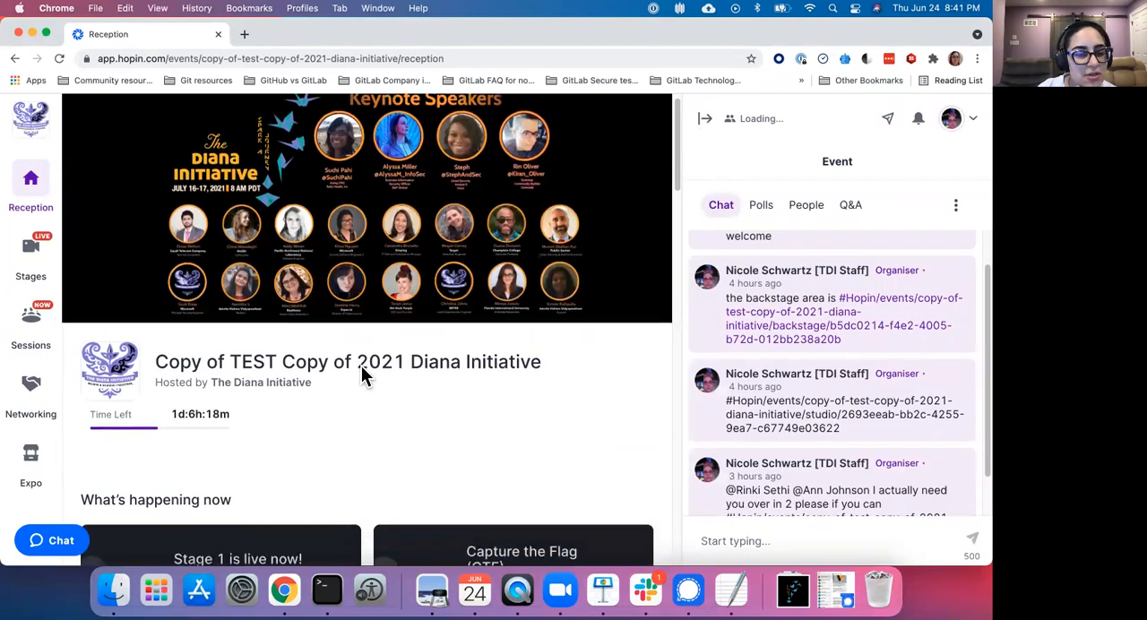
{"action": "scroll", "scroll_direction": "down", "scroll_amount": 3}
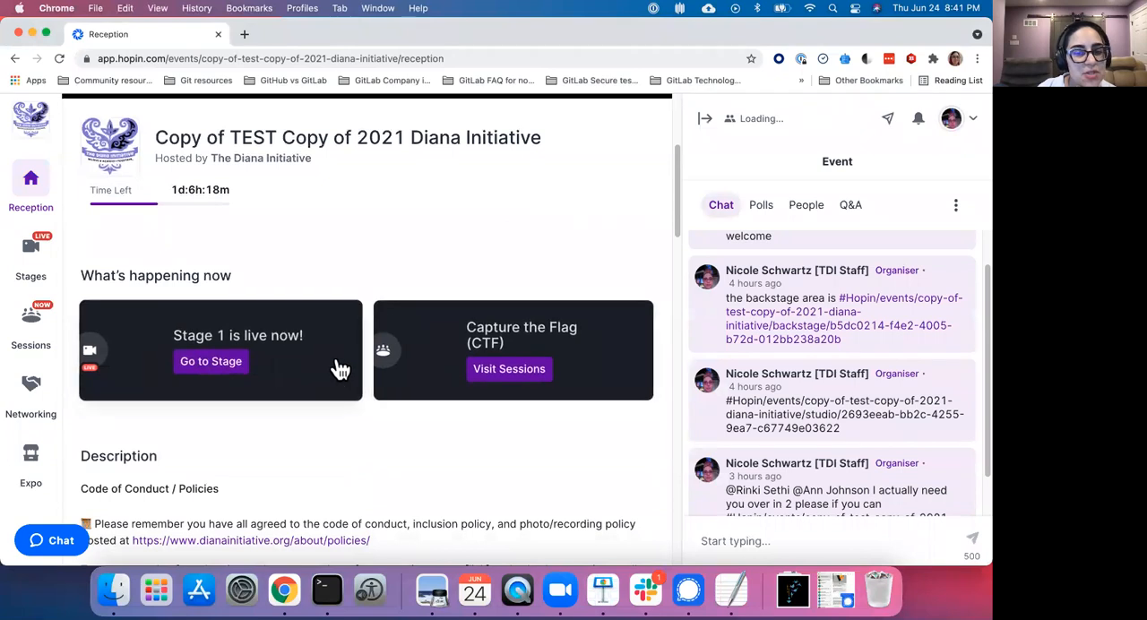
{"action": "scroll", "scroll_direction": "down", "scroll_amount": 3}
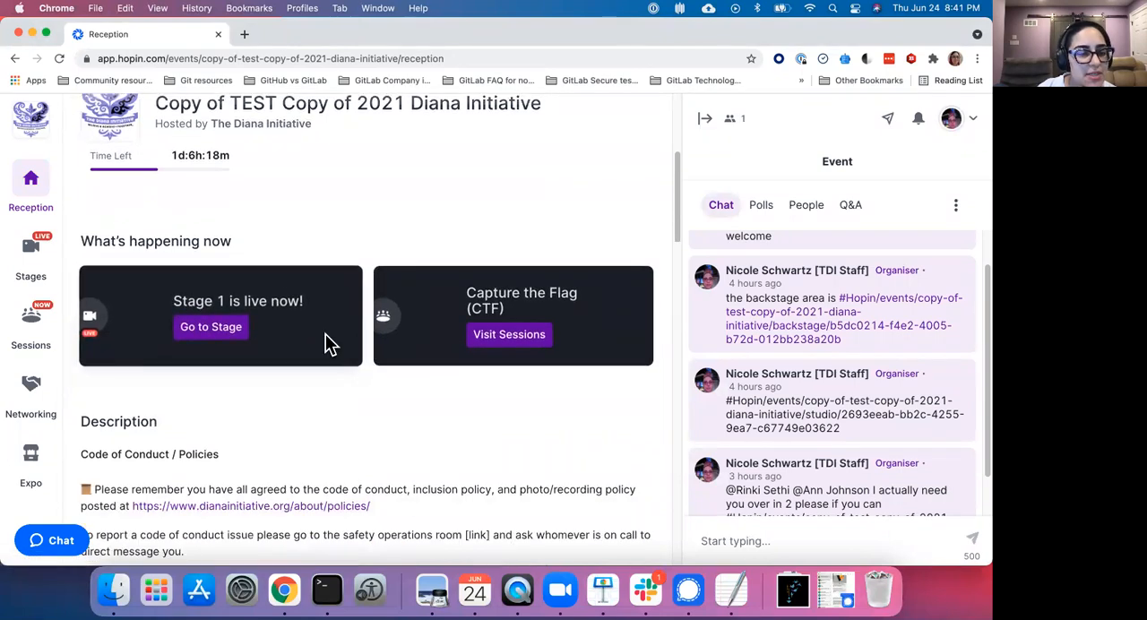
{"action": "scroll", "scroll_direction": "down", "scroll_amount": 3}
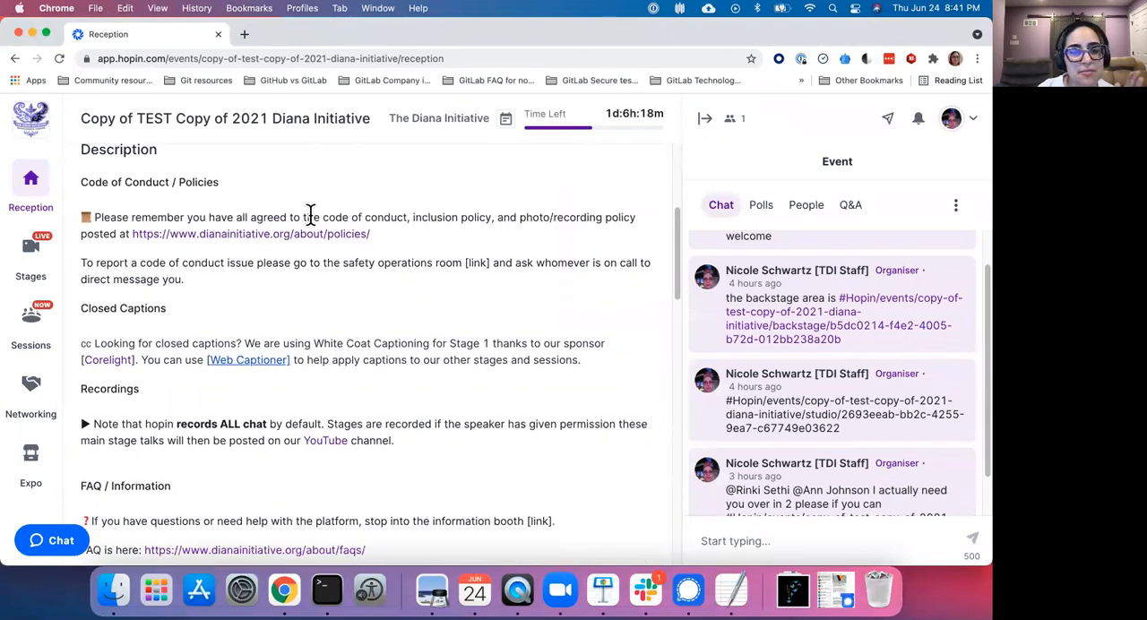
{"action": "scroll", "scroll_direction": "down", "scroll_amount": 3}
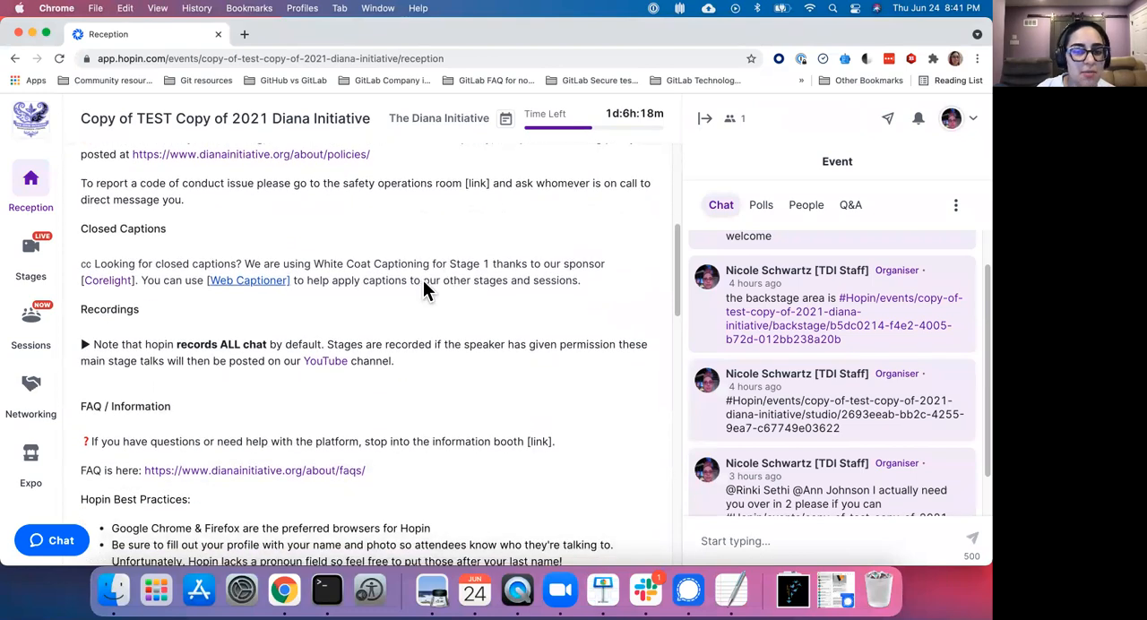
{"action": "scroll", "scroll_direction": "down", "scroll_amount": 3}
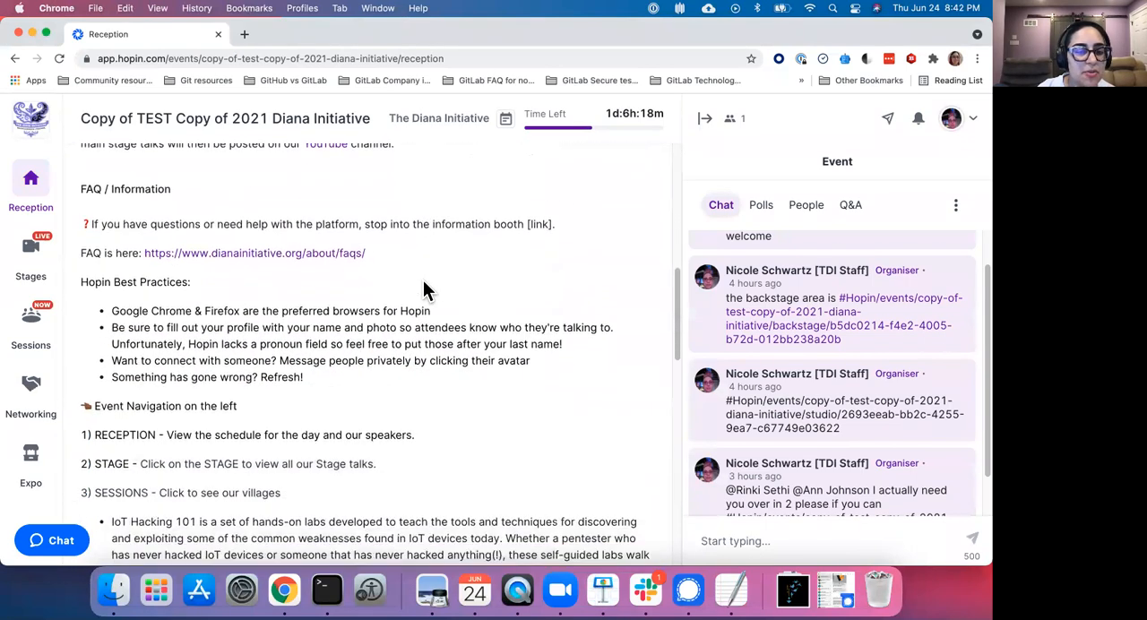
{"action": "scroll", "scroll_direction": "down", "scroll_amount": 3}
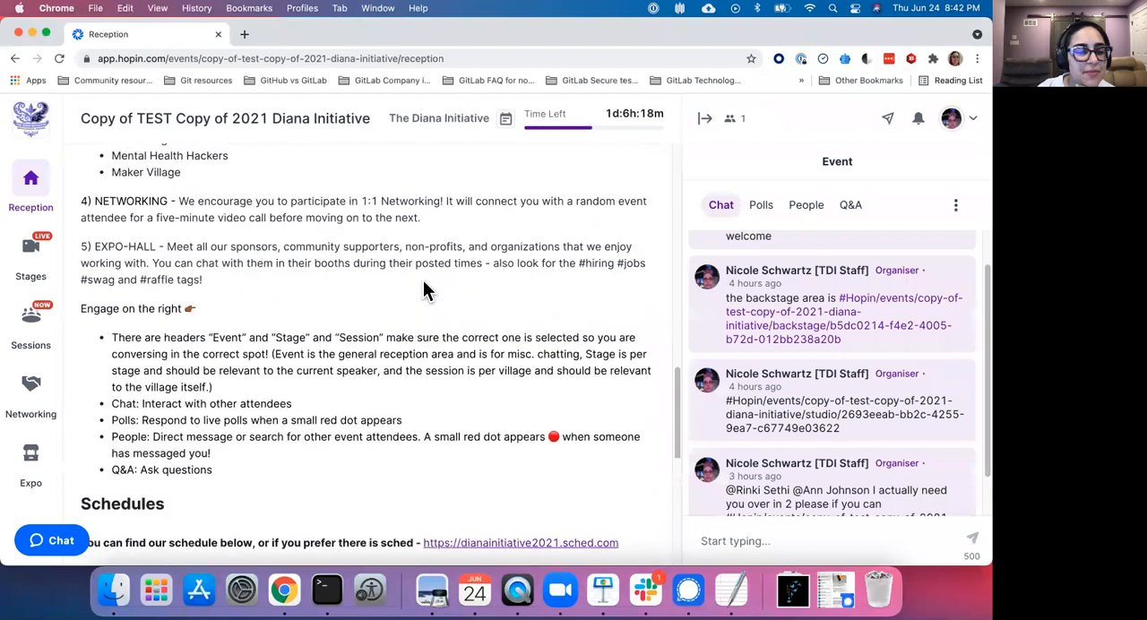
{"action": "scroll", "scroll_direction": "down", "scroll_amount": 3}
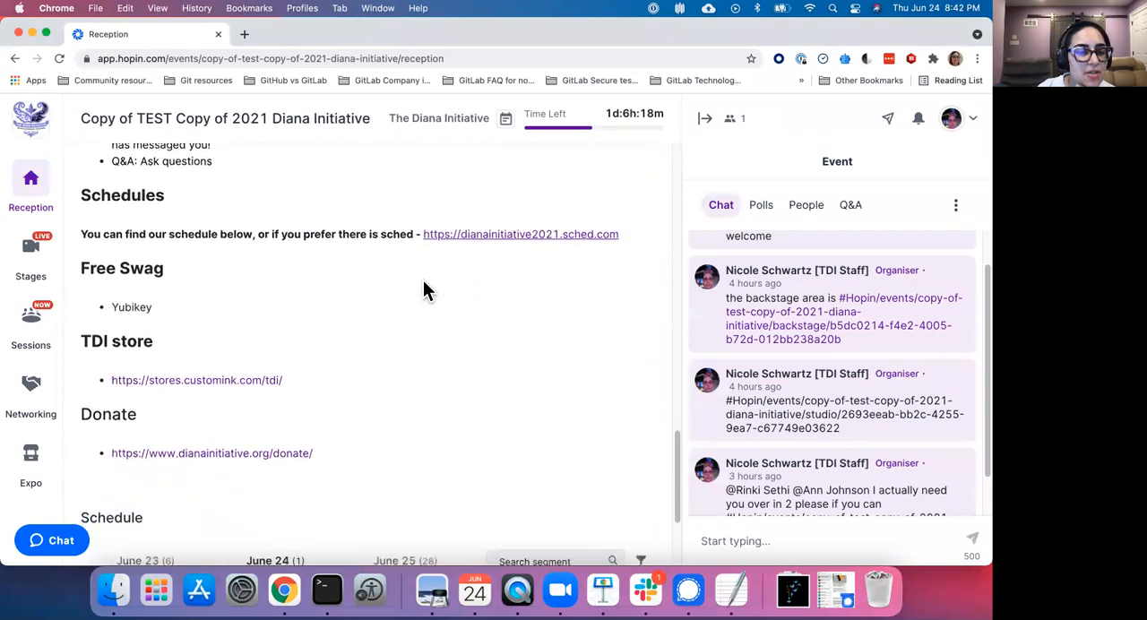
{"action": "scroll", "scroll_direction": "down", "scroll_amount": 3}
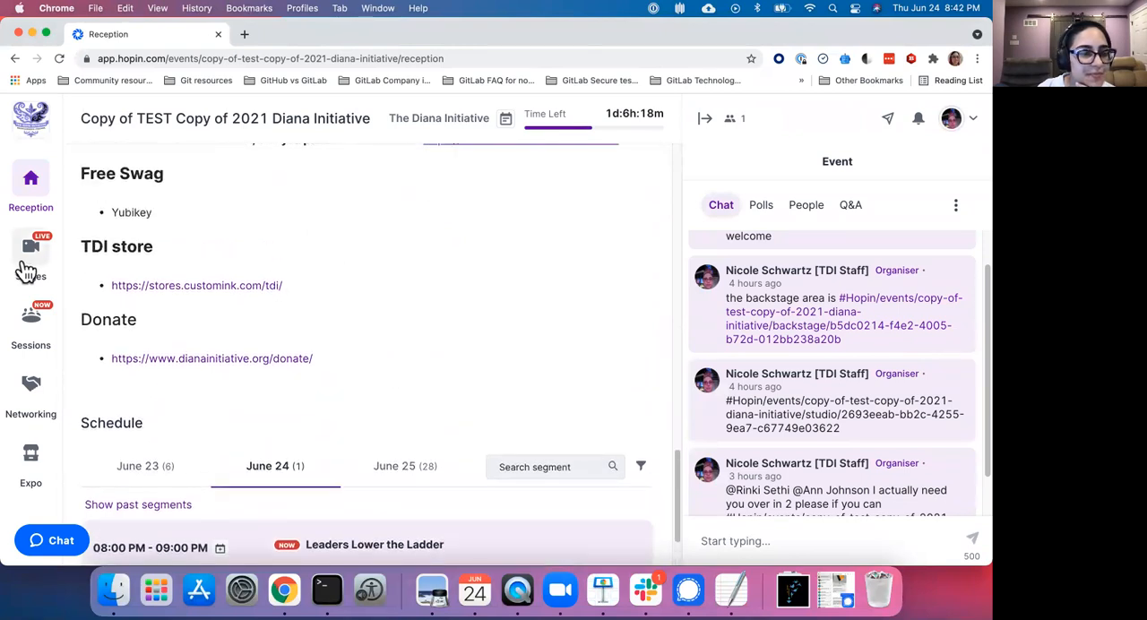
- Browse the event's Stages and Sessions listings from the left sidebar
{"action": "left_click", "coordinate": [30, 255]}
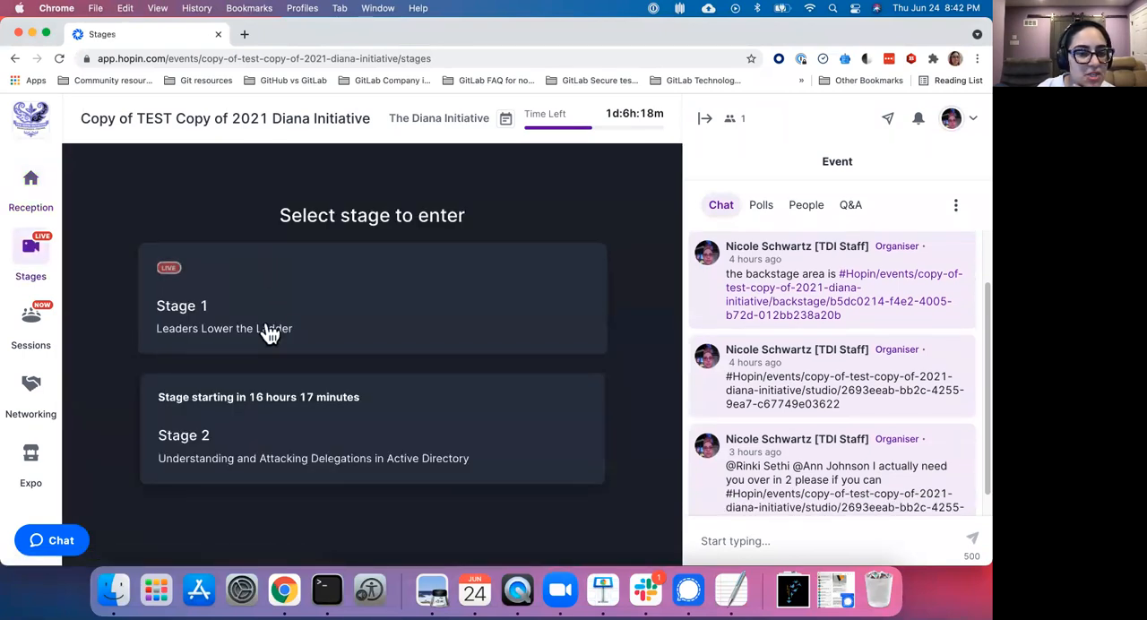
{"action": "left_click", "coordinate": [30, 323]}
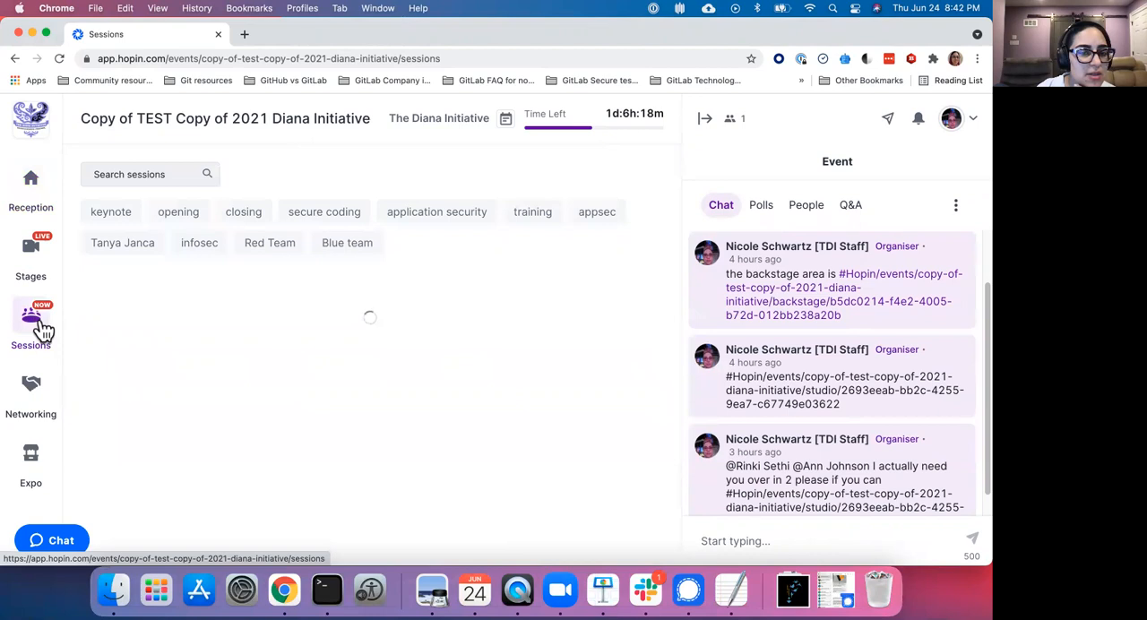
{"action": "left_click", "coordinate": [31, 323]}
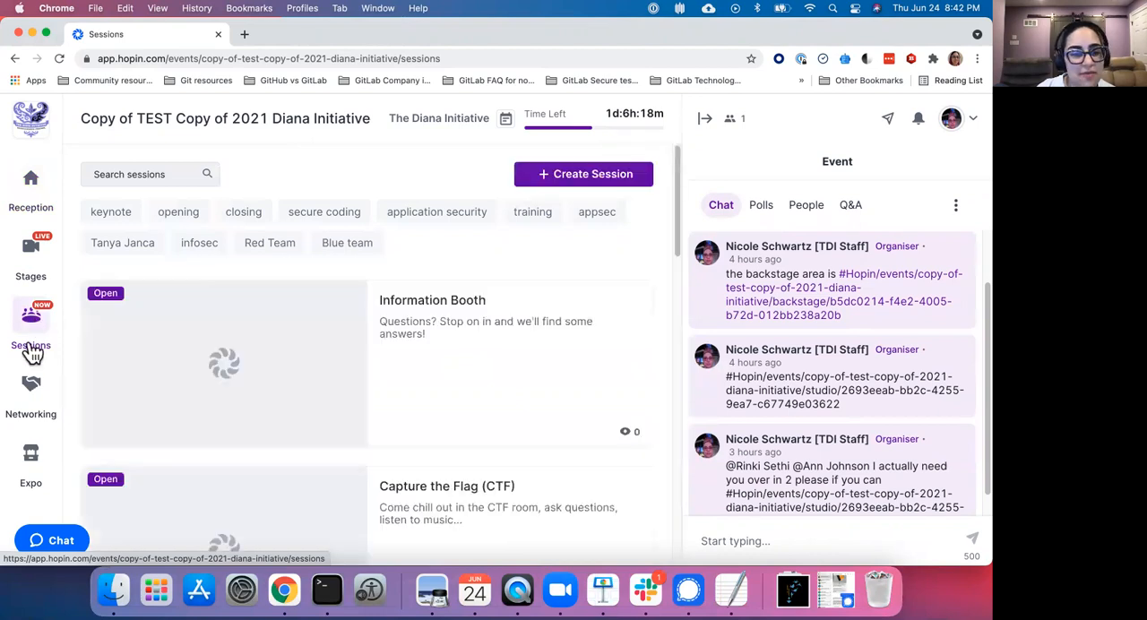
{"action": "mouse_move", "coordinate": [30, 386]}
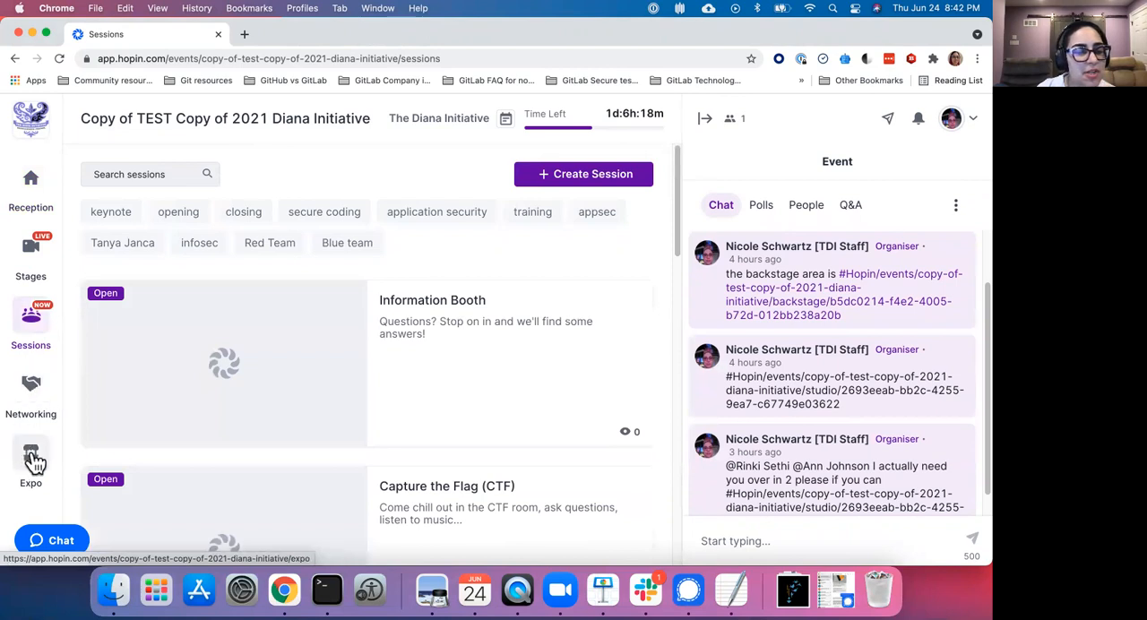
- Go to the Expo hall and scroll through the sponsor booth cards
{"action": "left_click", "coordinate": [31, 462]}
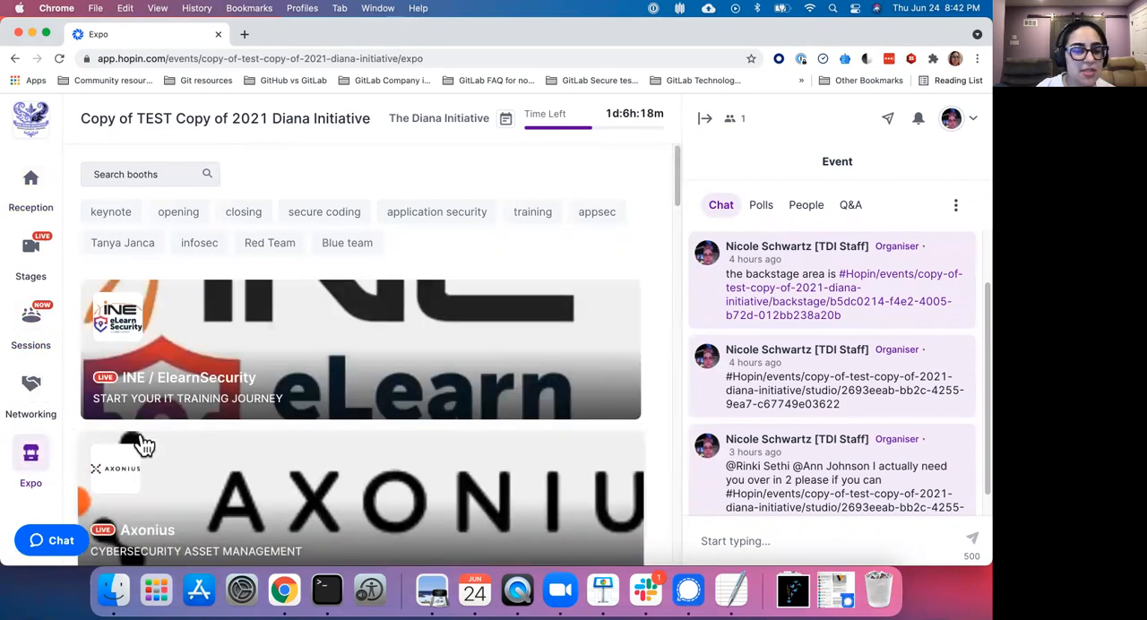
{"action": "scroll", "scroll_direction": "down", "scroll_amount": 3}
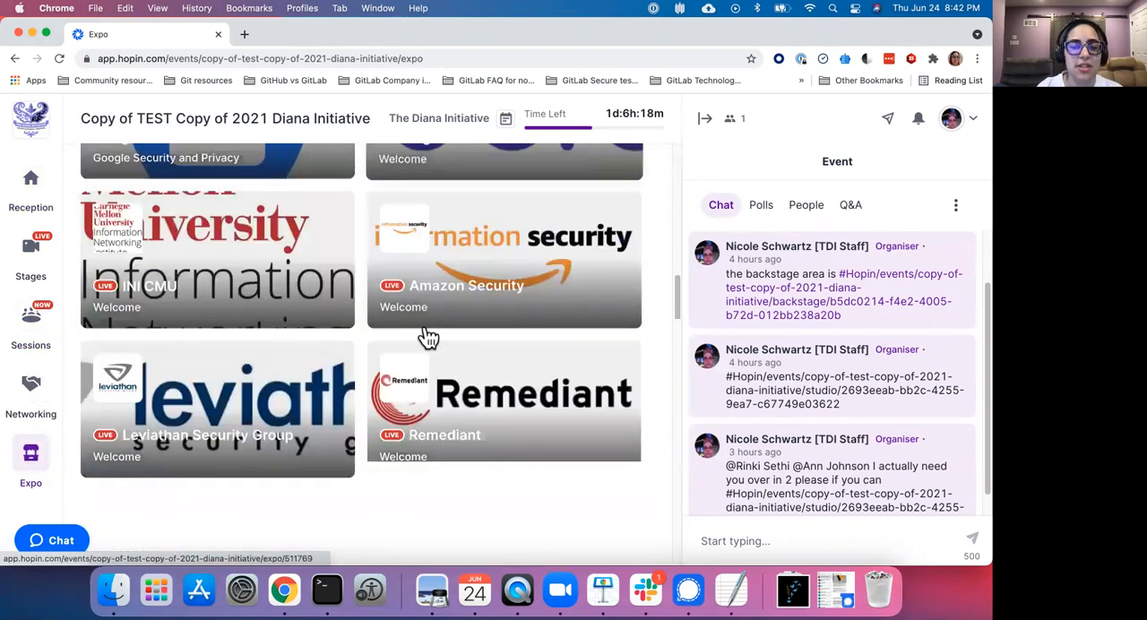
{"action": "scroll", "scroll_direction": "down", "scroll_amount": 3}
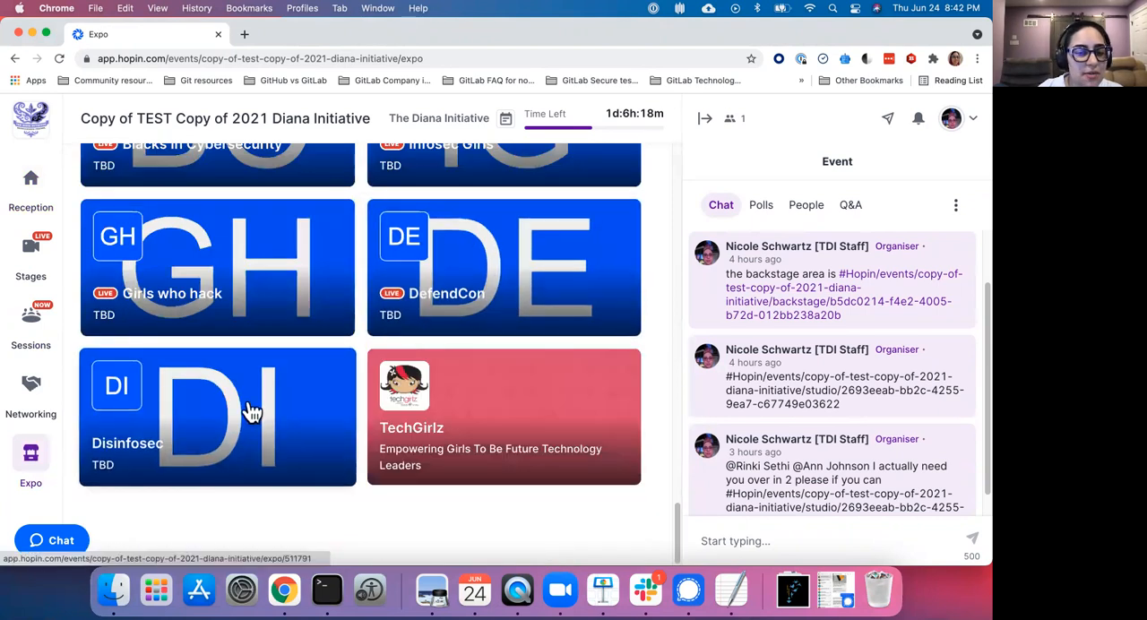
- Enter the Disinfosec booth and toggle it from the YouTube video to live sessions
{"action": "left_click", "coordinate": [217, 416]}
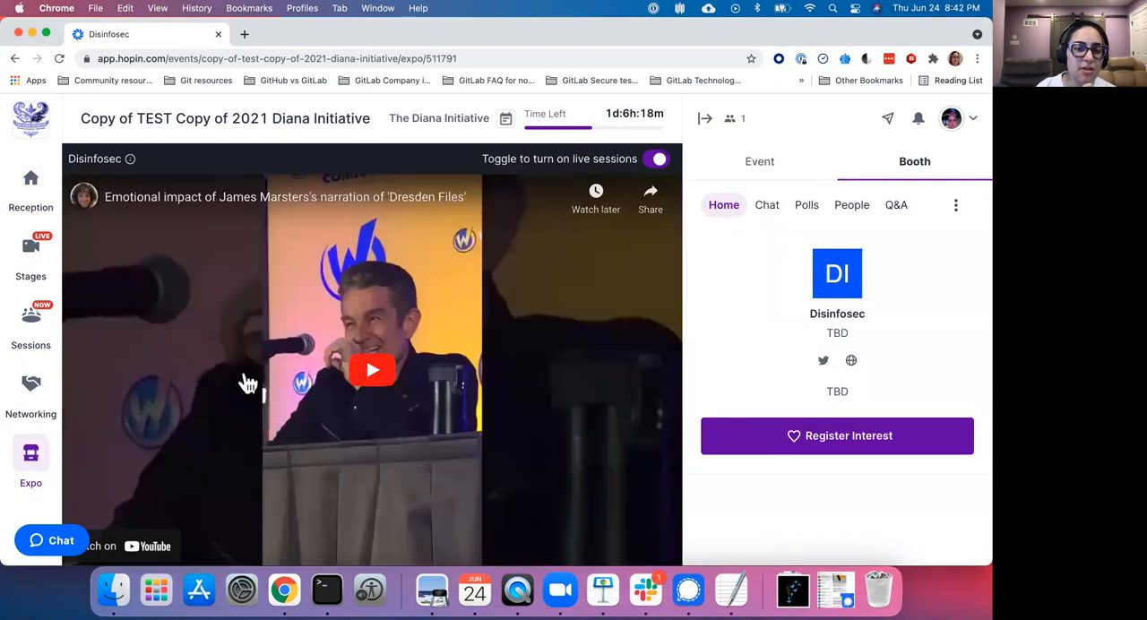
{"action": "mouse_move", "coordinate": [333, 311]}
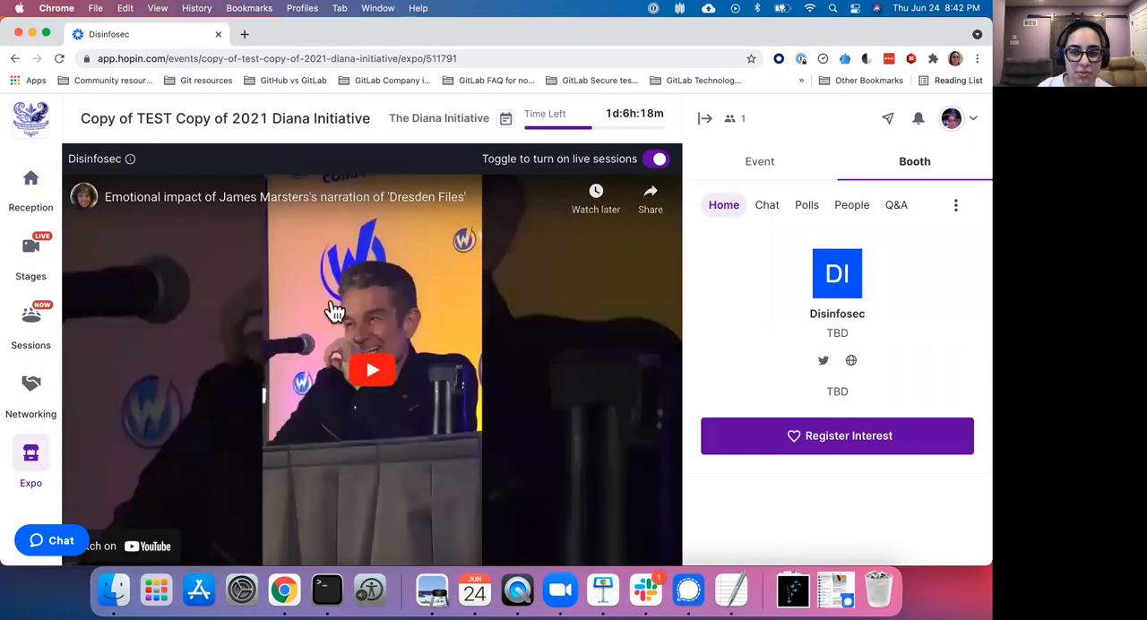
{"action": "mouse_move", "coordinate": [359, 282]}
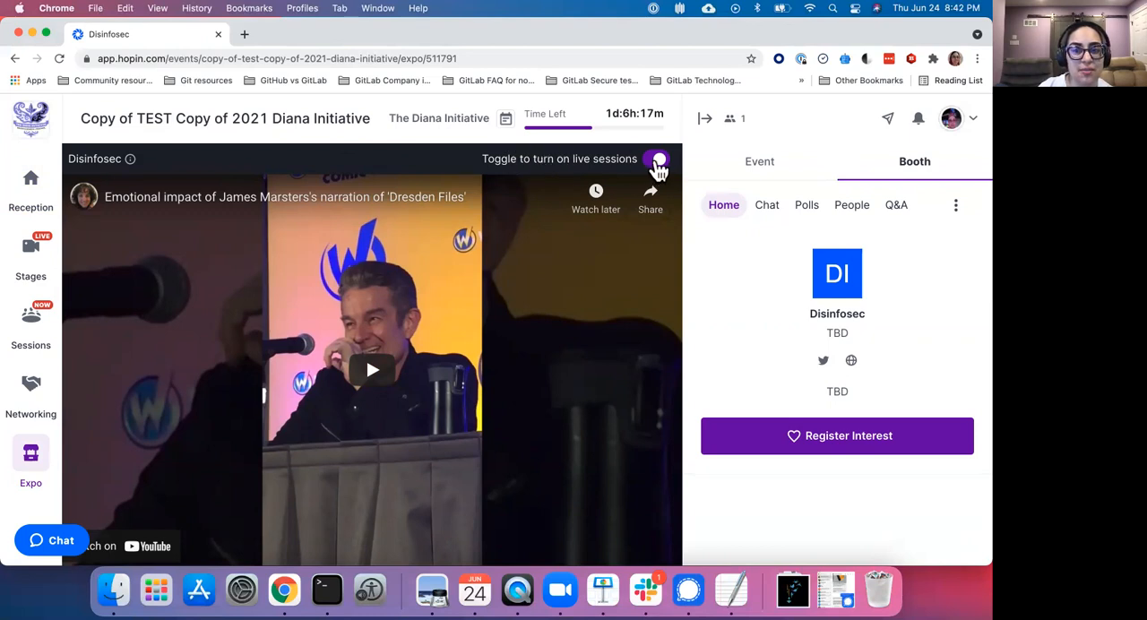
{"action": "left_click", "coordinate": [656, 158]}
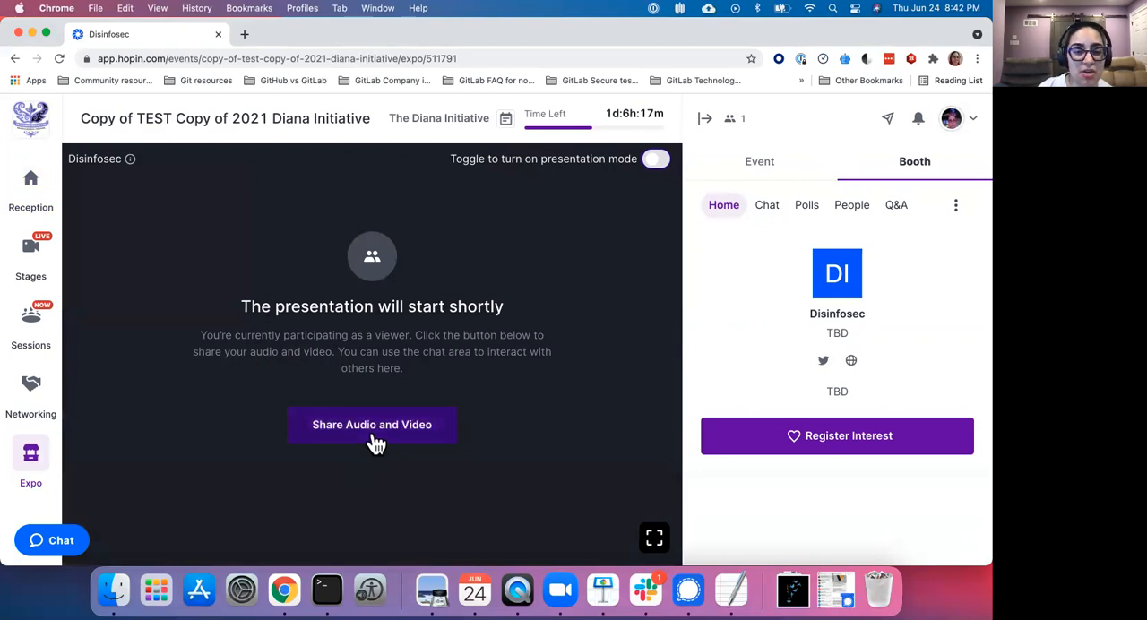
{"action": "mouse_move", "coordinate": [376, 439]}
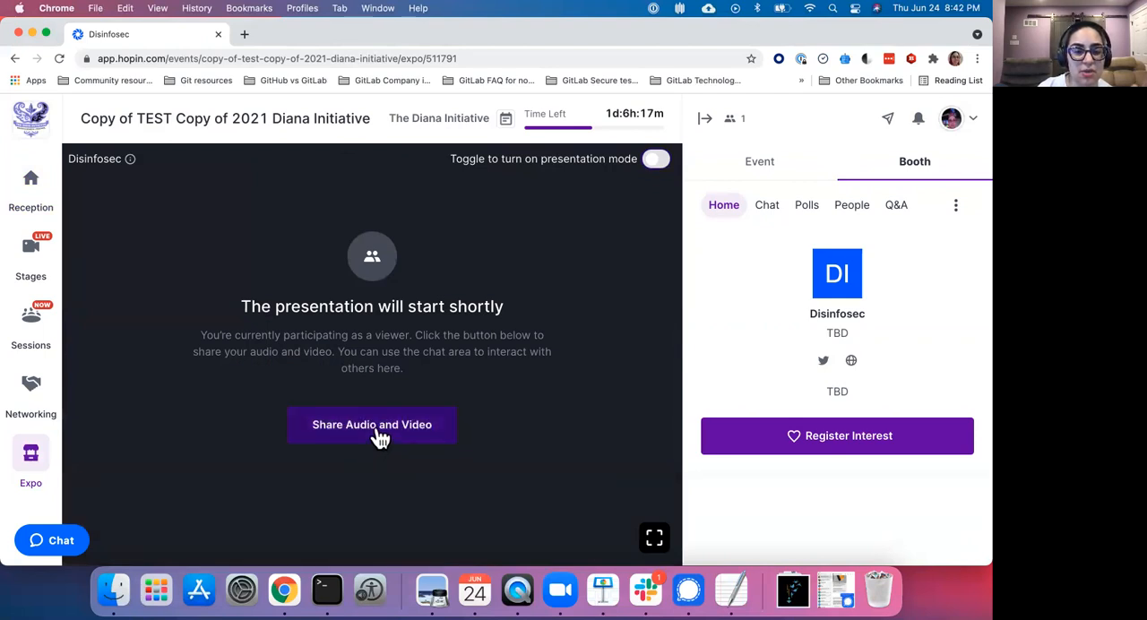
- Start Share Audio and Video to bring up the camera and microphone setup dialog
{"action": "left_click", "coordinate": [371, 423]}
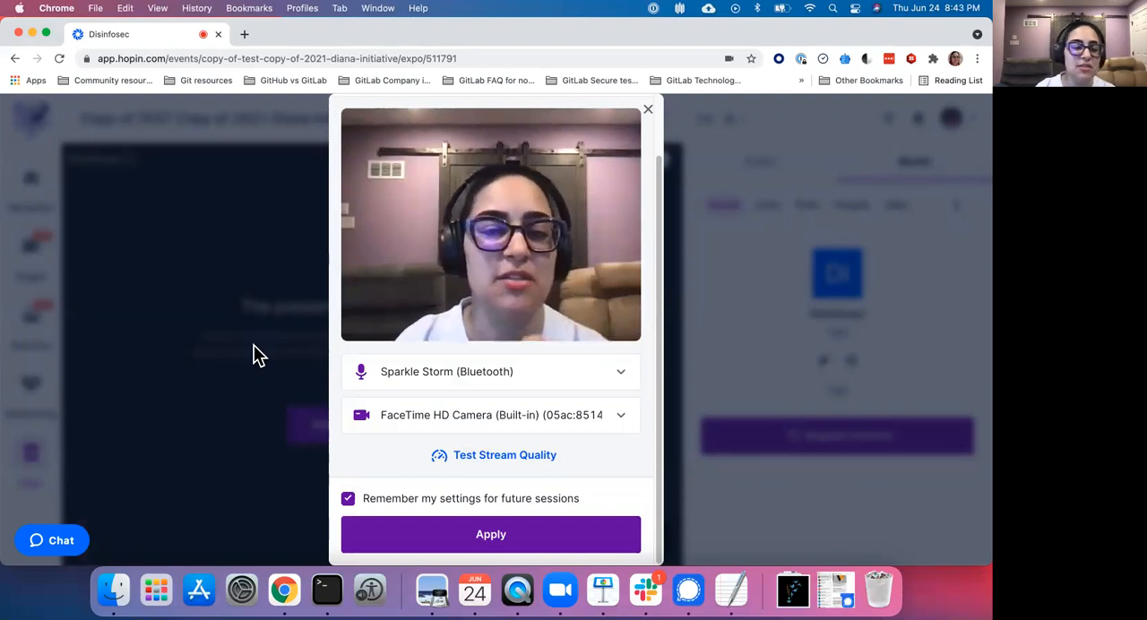
- Close the audio/video setup without sharing, back to the booth waiting screen
{"action": "left_click", "coordinate": [649, 109]}
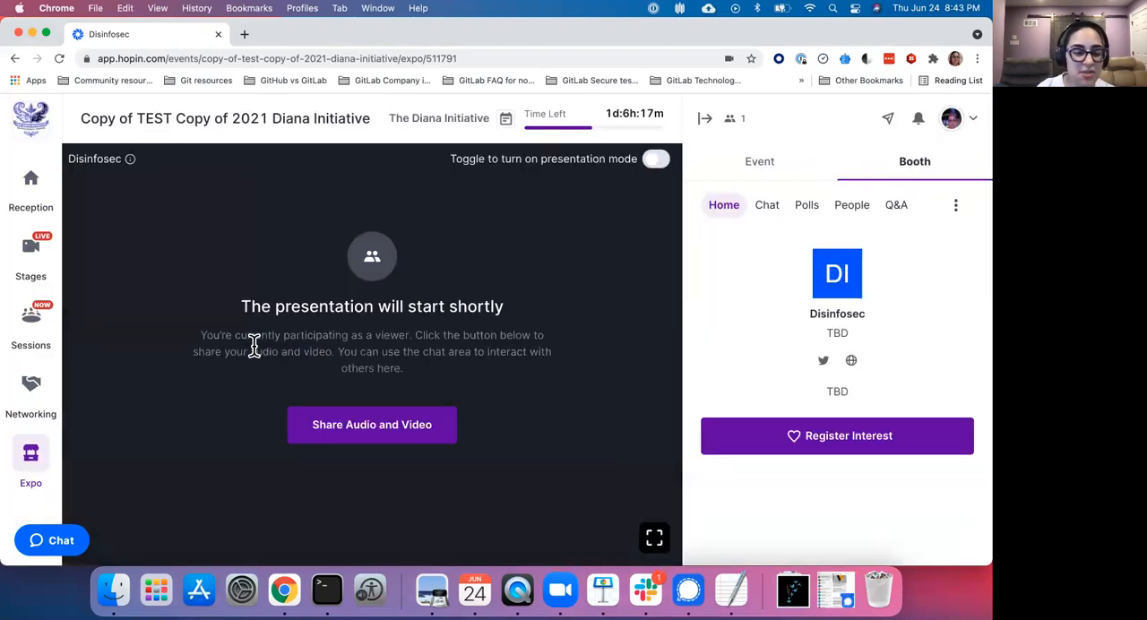
{"action": "mouse_move", "coordinate": [201, 368]}
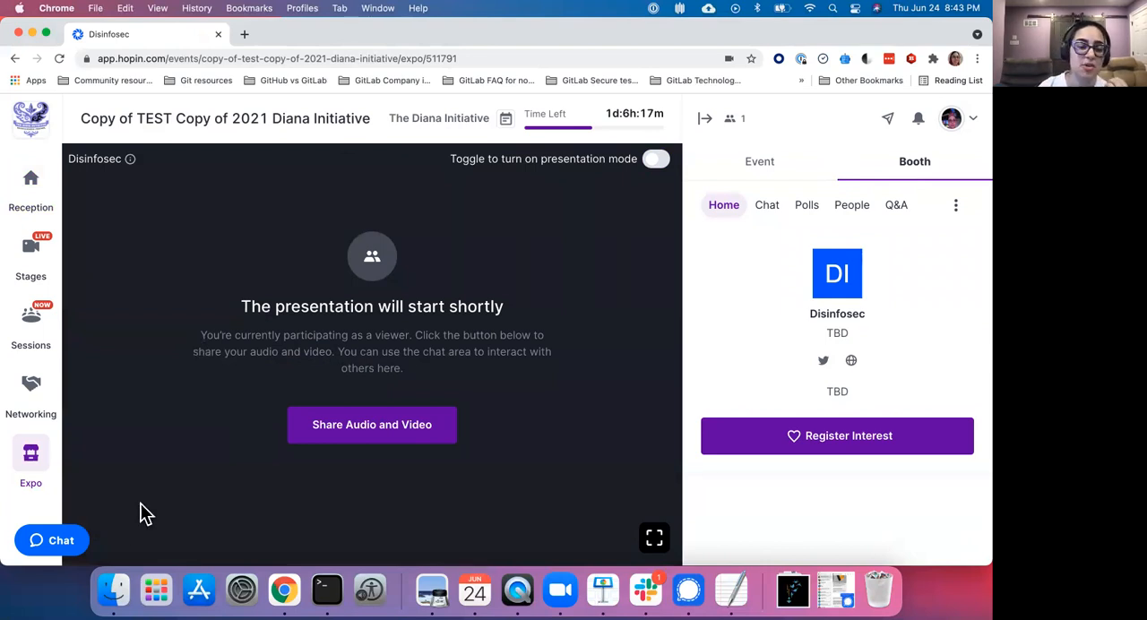
{"action": "mouse_move", "coordinate": [157, 548]}
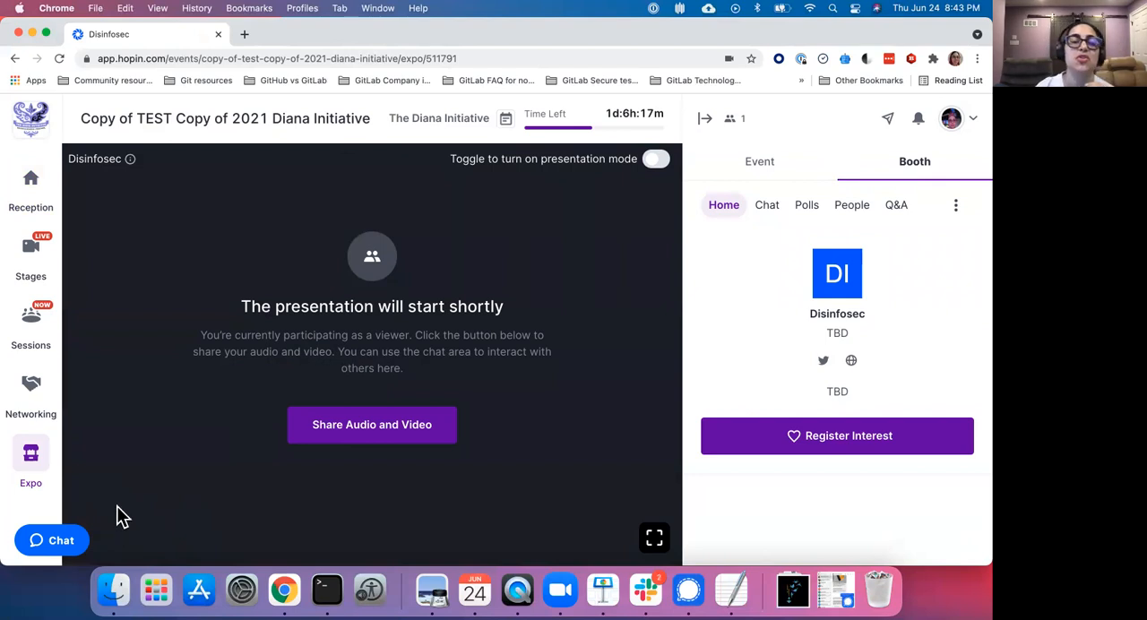
{"action": "mouse_move", "coordinate": [122, 487]}
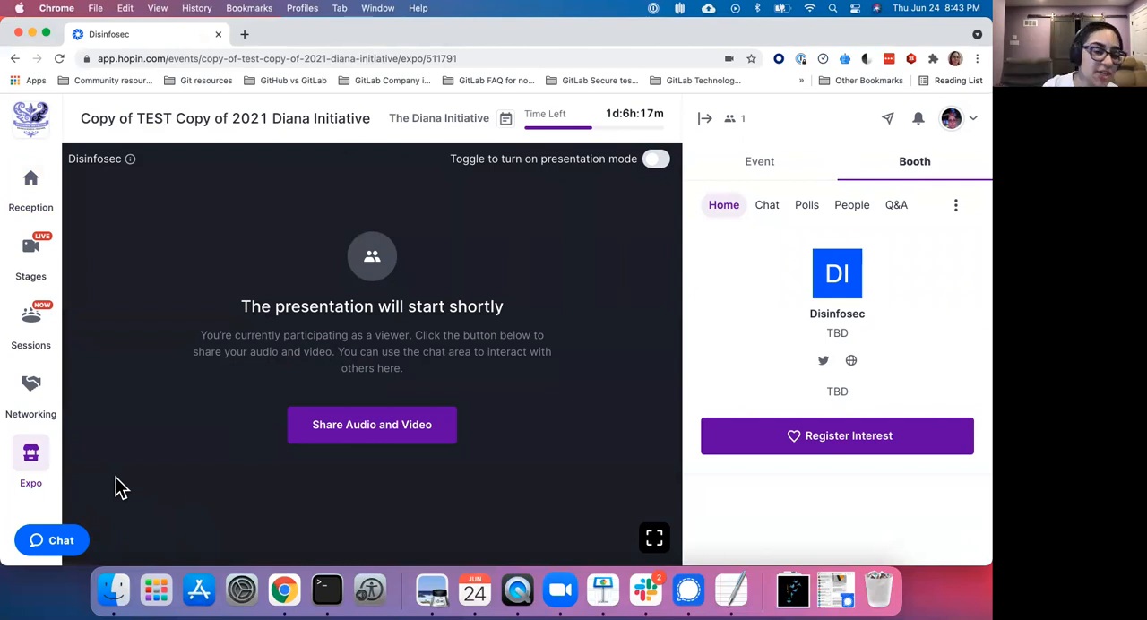
{"action": "mouse_move", "coordinate": [498, 326]}
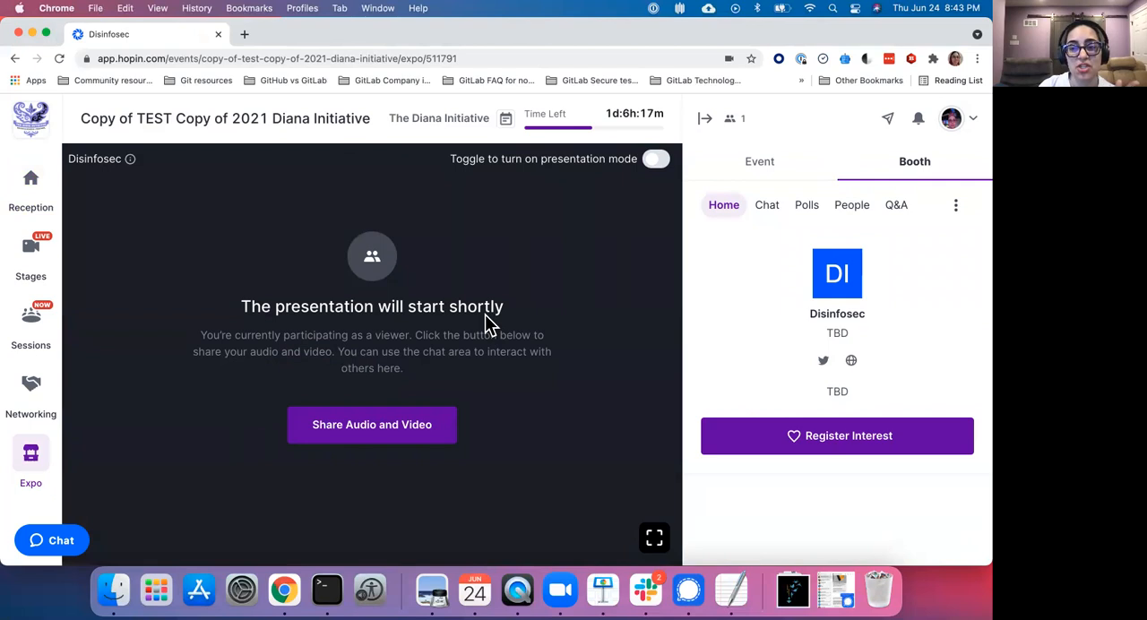
{"action": "mouse_move", "coordinate": [799, 223]}
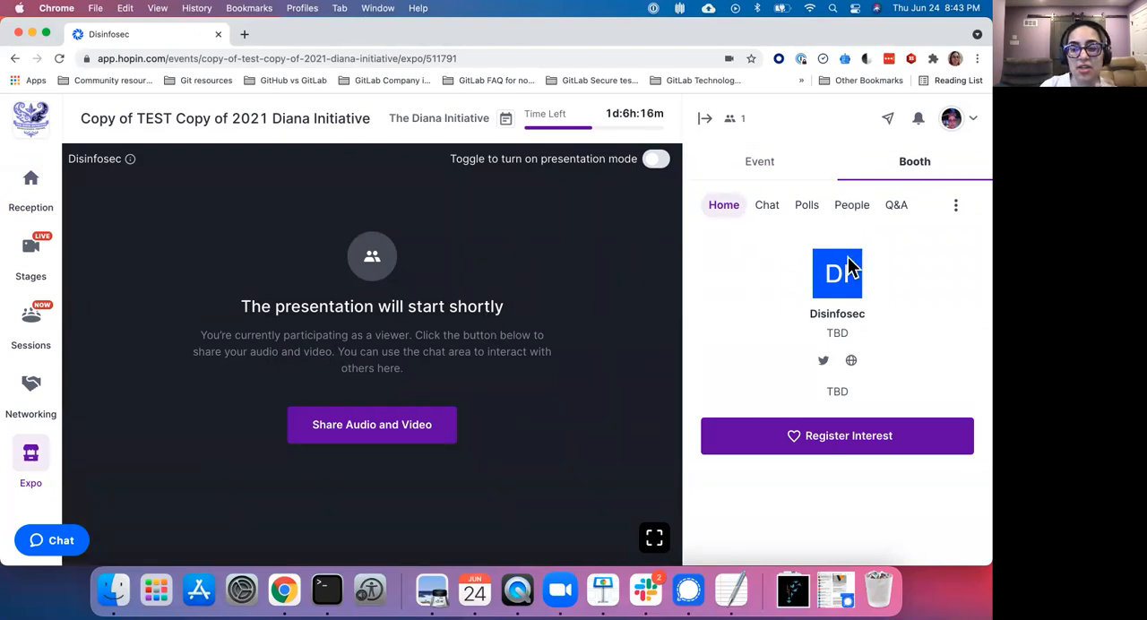
- Visit the booth's Chat, Polls, People and Q&A sidebar sections, ending on the empty Q&A
{"action": "left_click", "coordinate": [767, 204]}
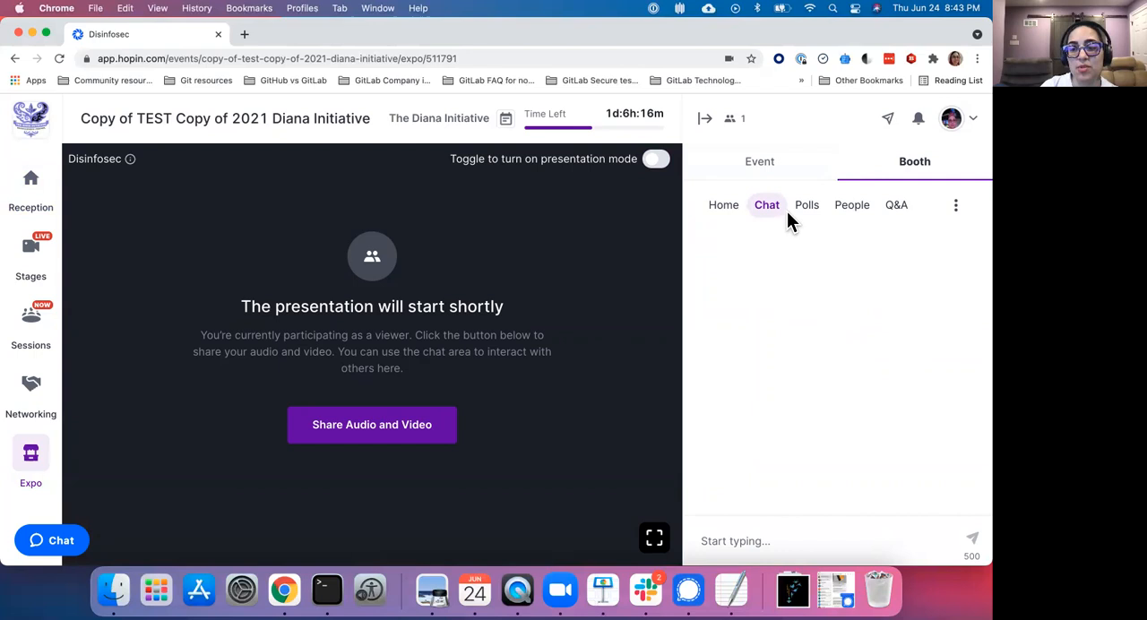
{"action": "left_click", "coordinate": [806, 204]}
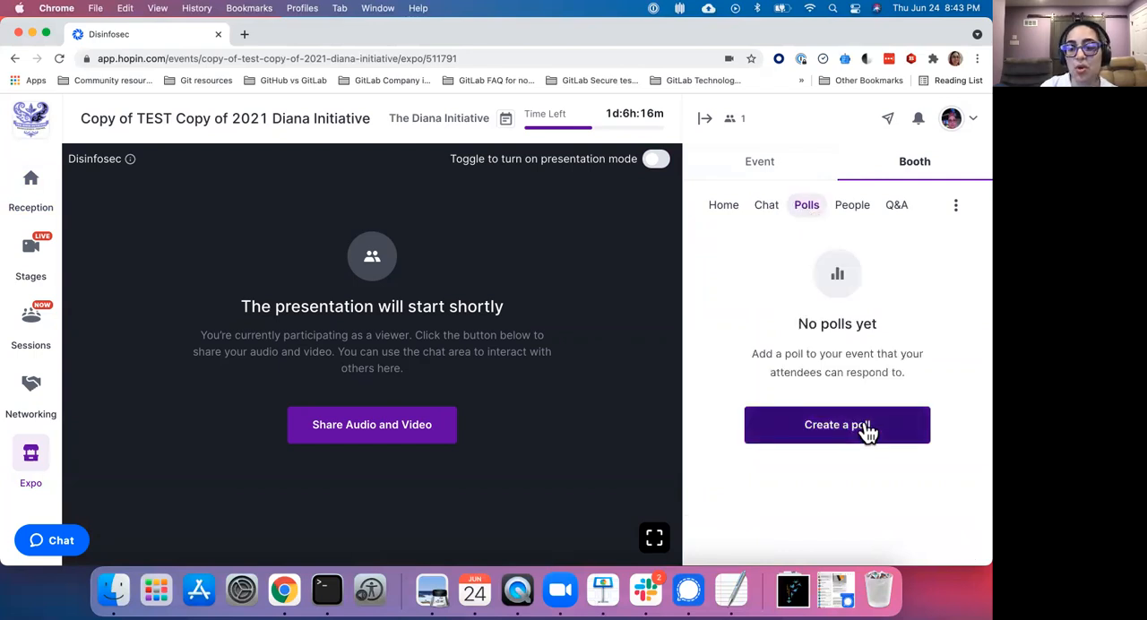
{"action": "left_click", "coordinate": [852, 205]}
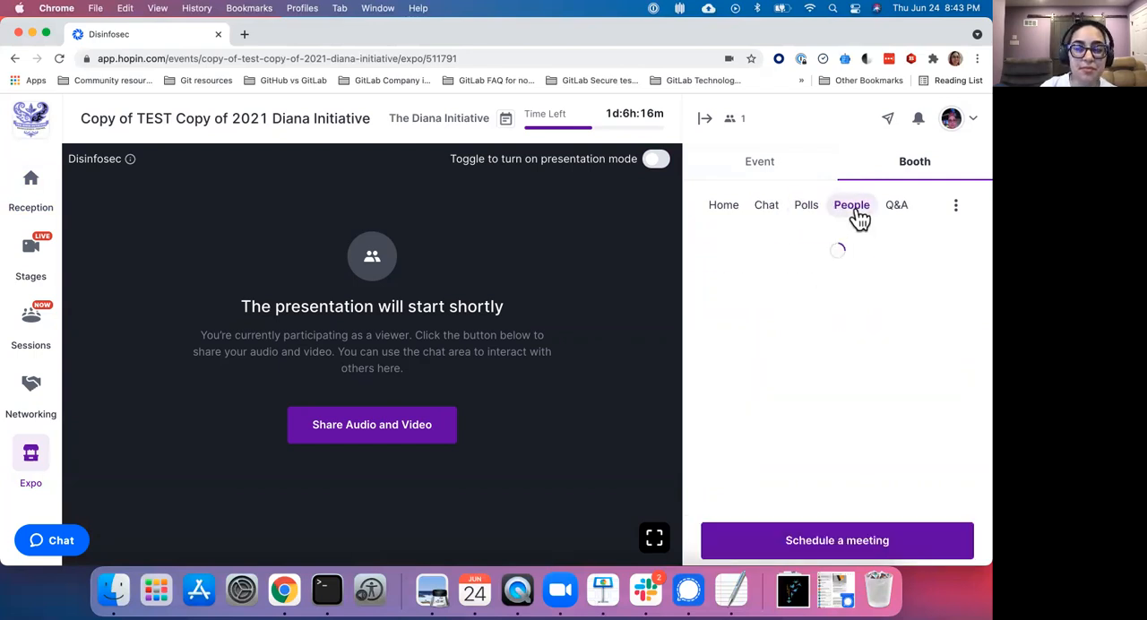
{"action": "left_click", "coordinate": [851, 204]}
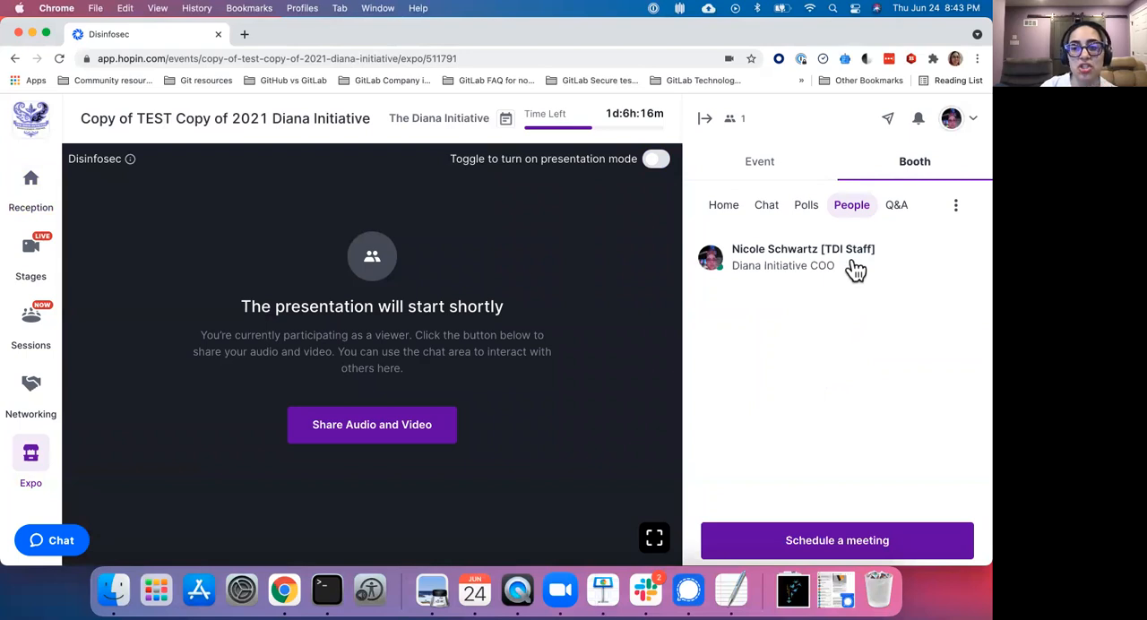
{"action": "mouse_move", "coordinate": [823, 276]}
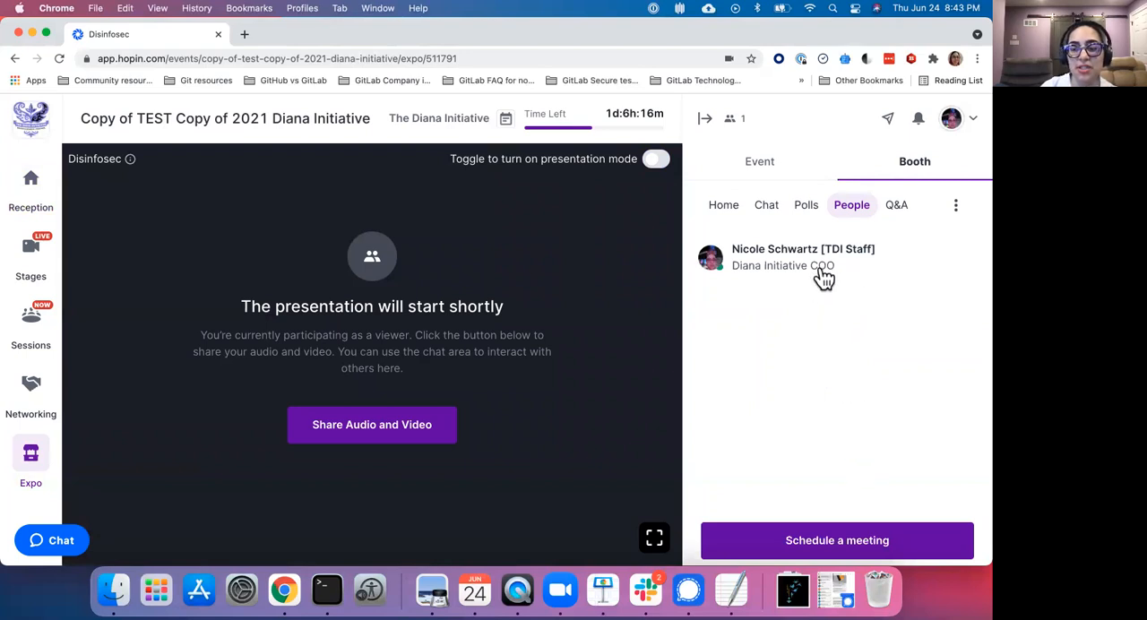
{"action": "left_click", "coordinate": [896, 204]}
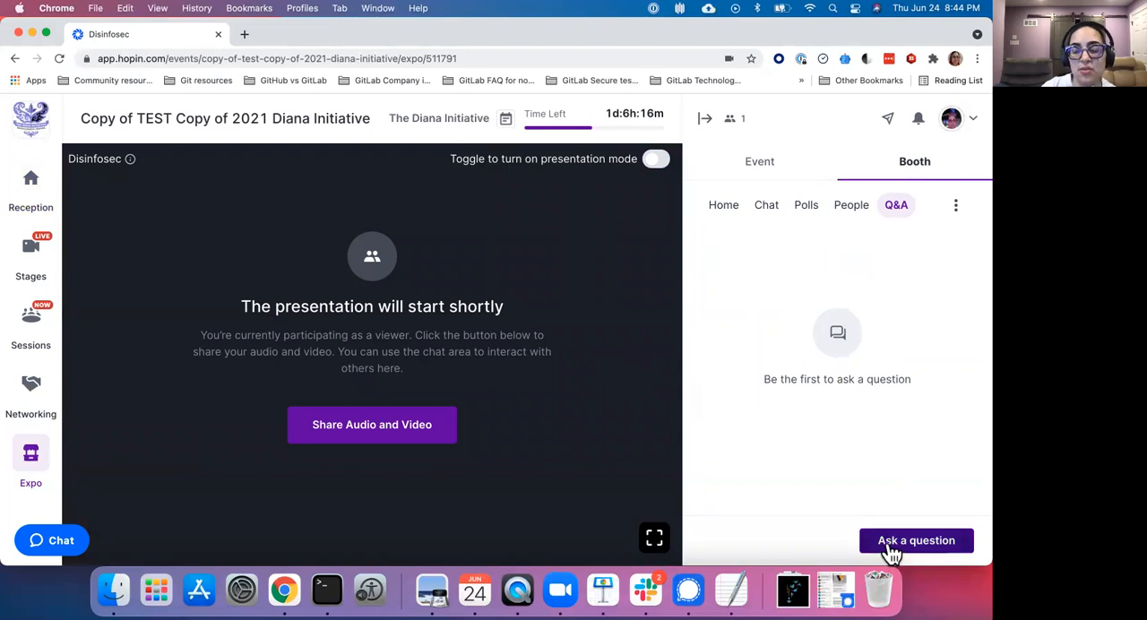
- Post the question 'test?' anonymously to the booth Q&A
{"action": "left_click", "coordinate": [916, 541]}
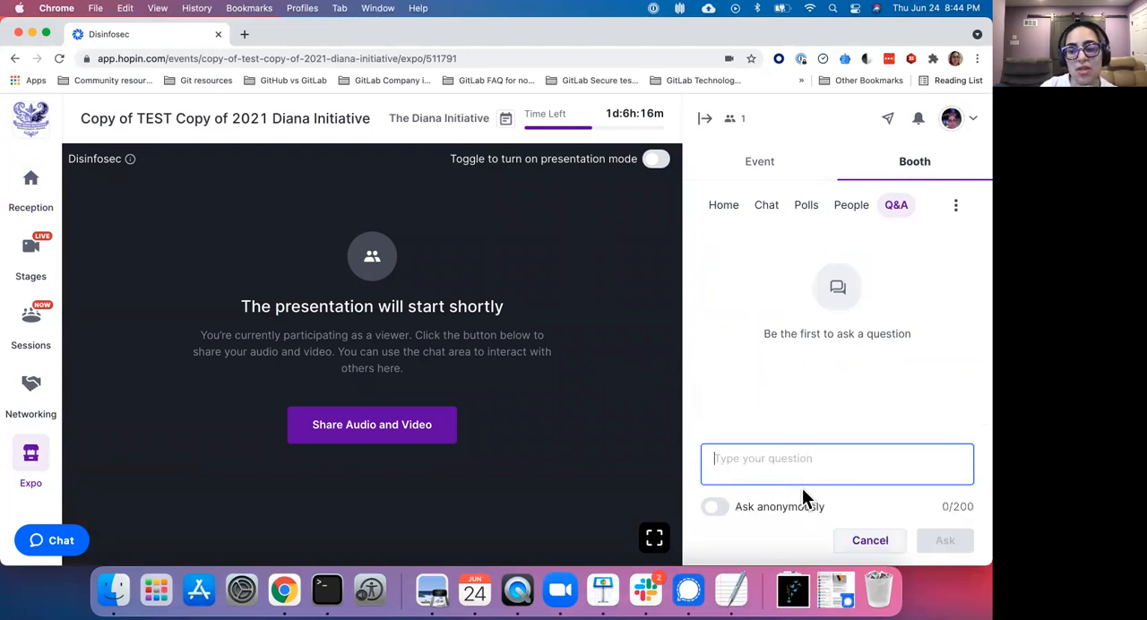
{"action": "type", "text": "test?"}
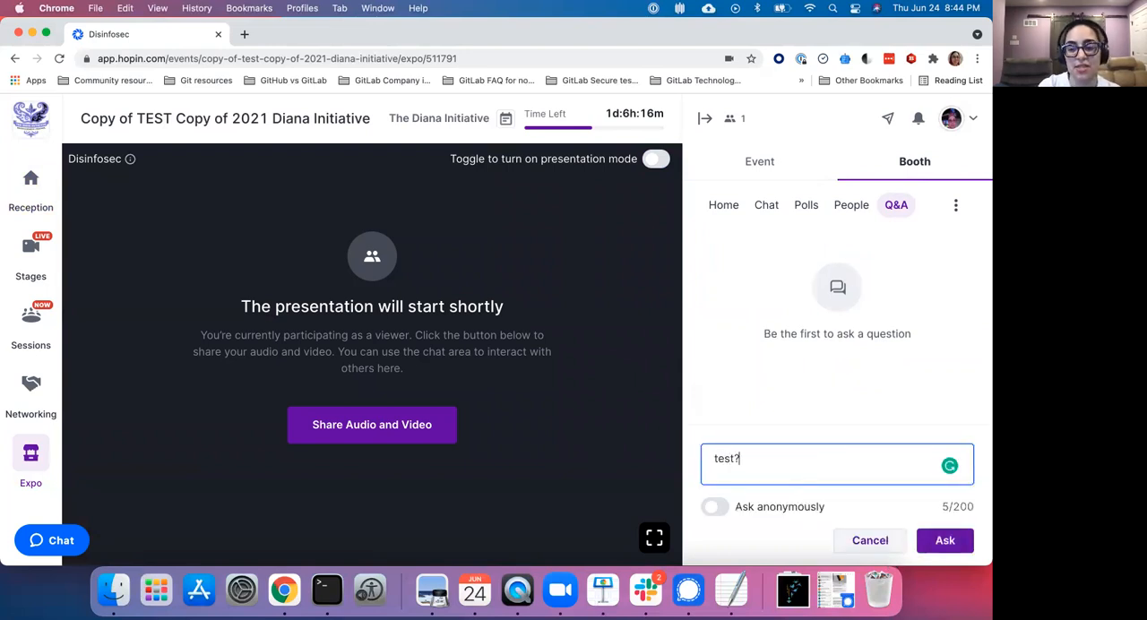
{"action": "left_click", "coordinate": [714, 506]}
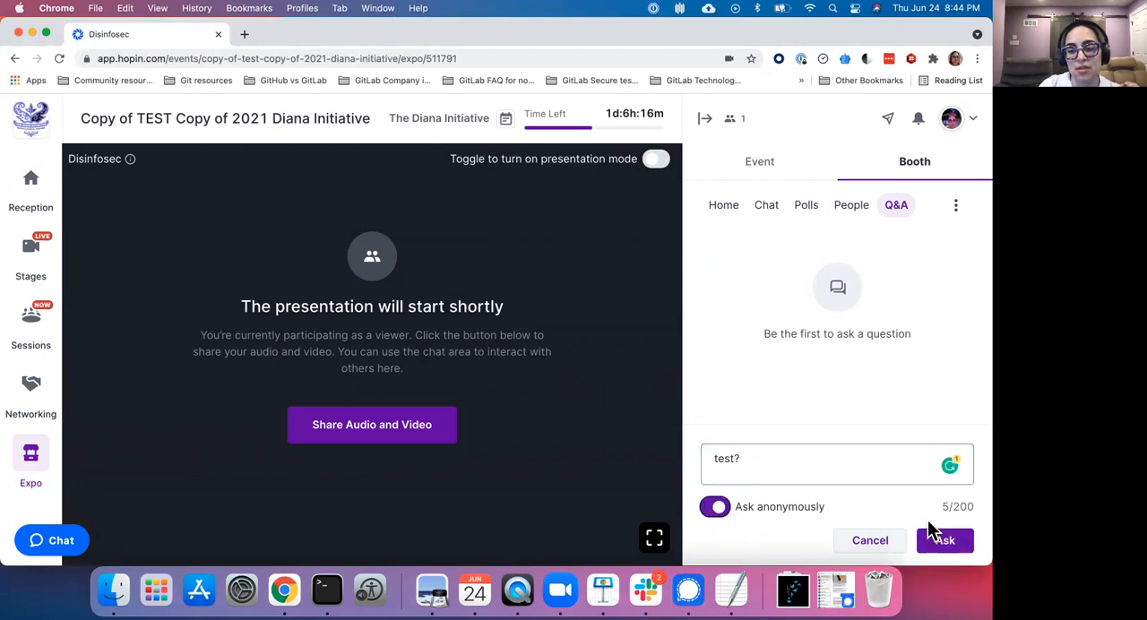
{"action": "left_click", "coordinate": [943, 542]}
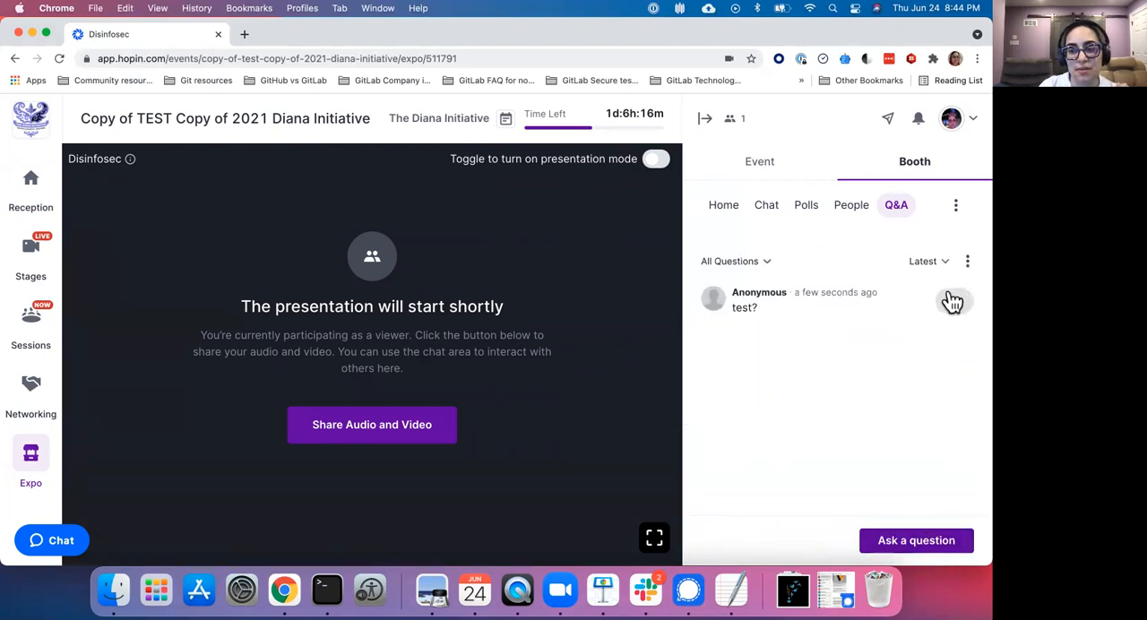
{"action": "left_click", "coordinate": [954, 301]}
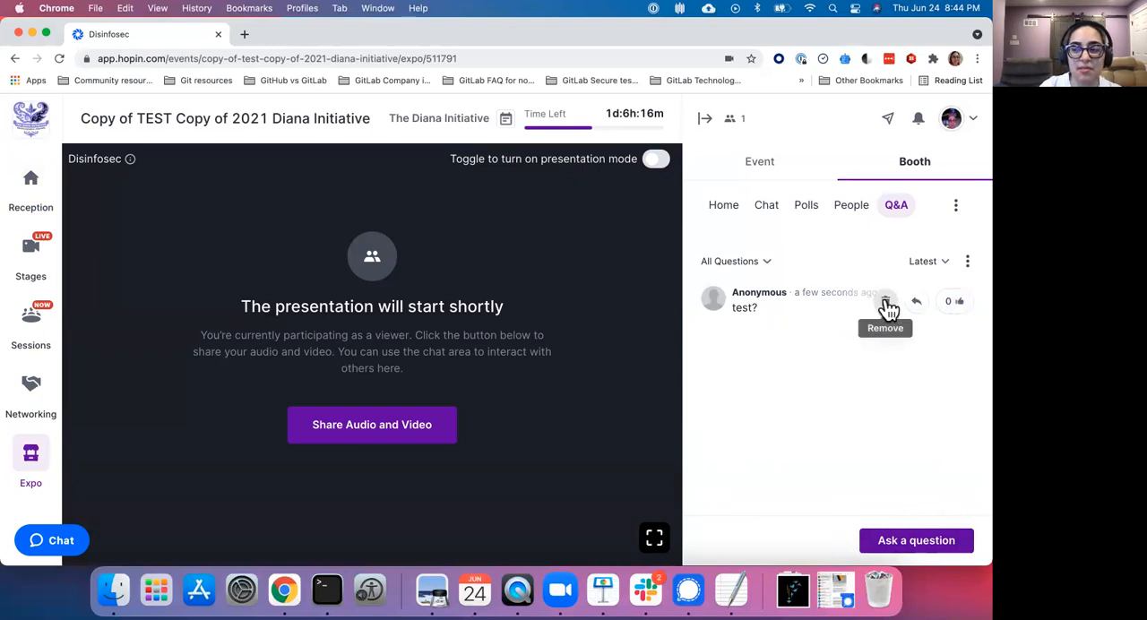
- Reply to the posted question with 'answer!'
{"action": "left_click", "coordinate": [916, 302]}
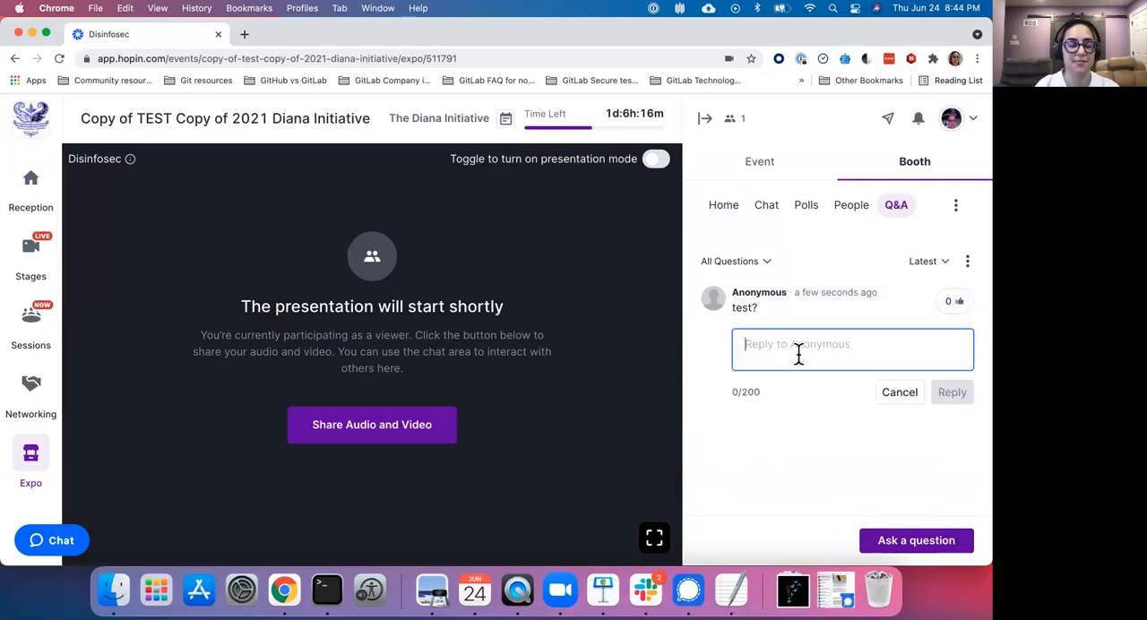
{"action": "type", "text": "answer!"}
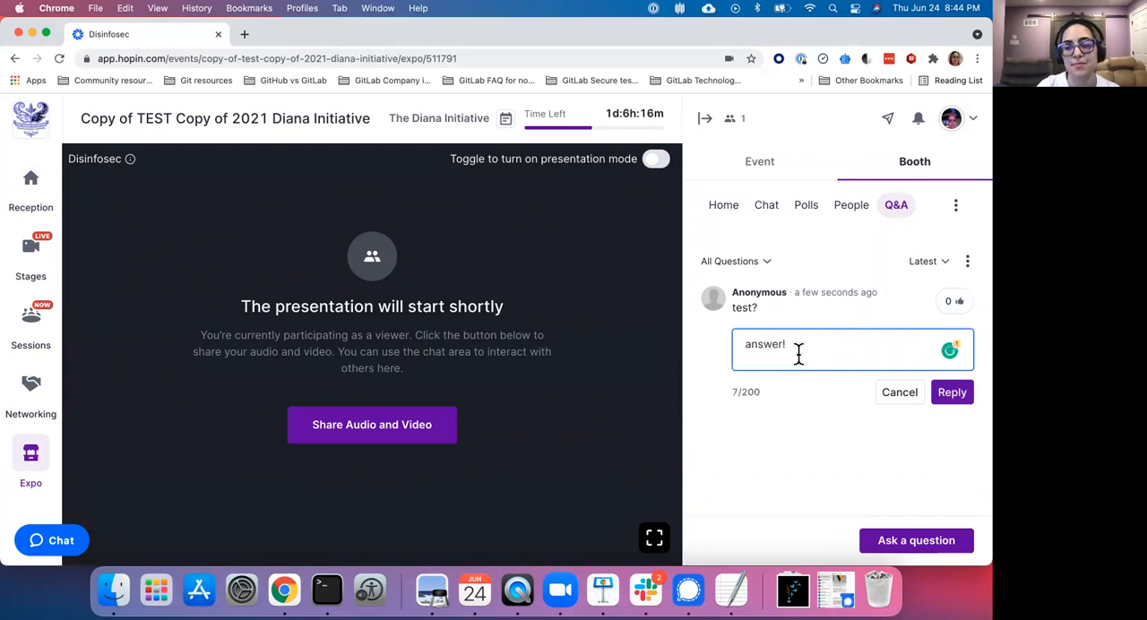
{"action": "left_click", "coordinate": [952, 391]}
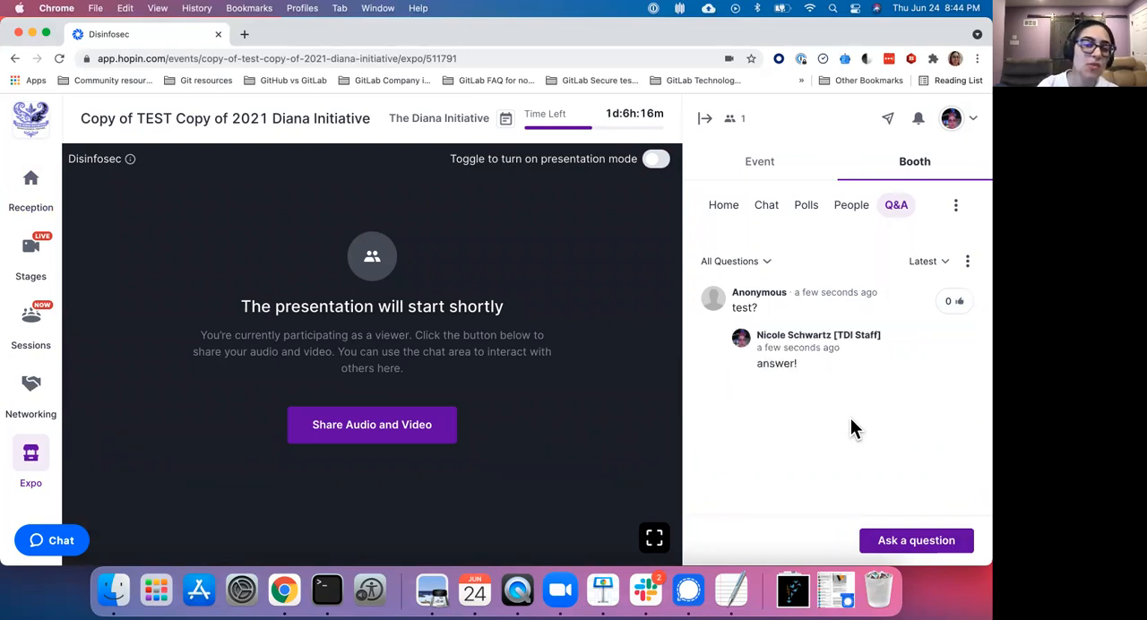
{"action": "mouse_move", "coordinate": [815, 349]}
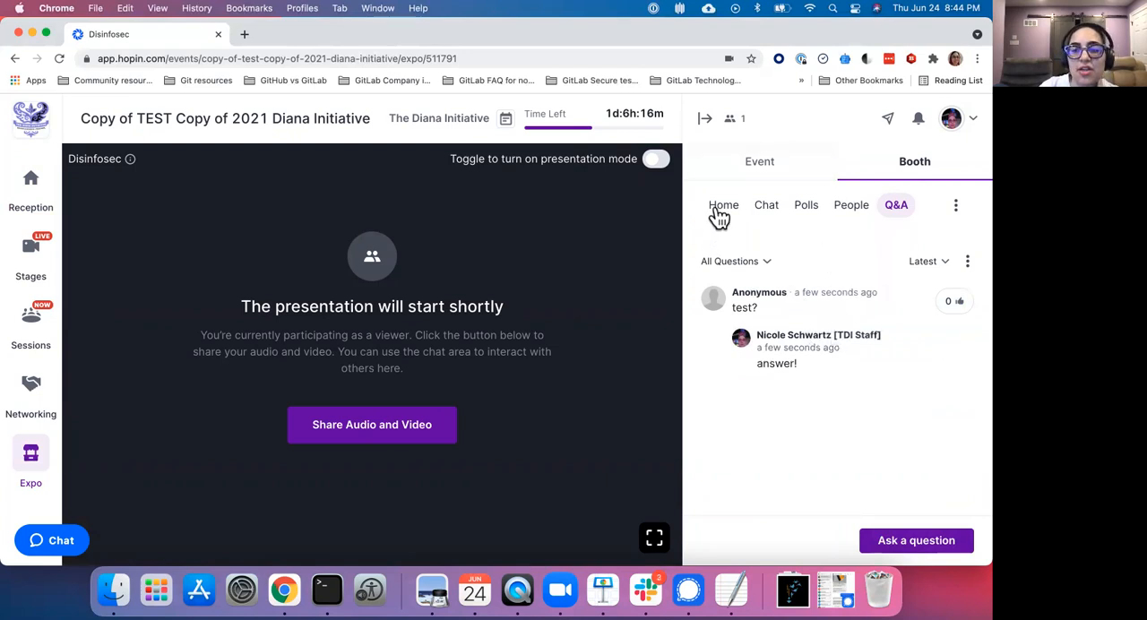
- Return to the booth Home section and toggle presentation mode off
{"action": "left_click", "coordinate": [724, 205]}
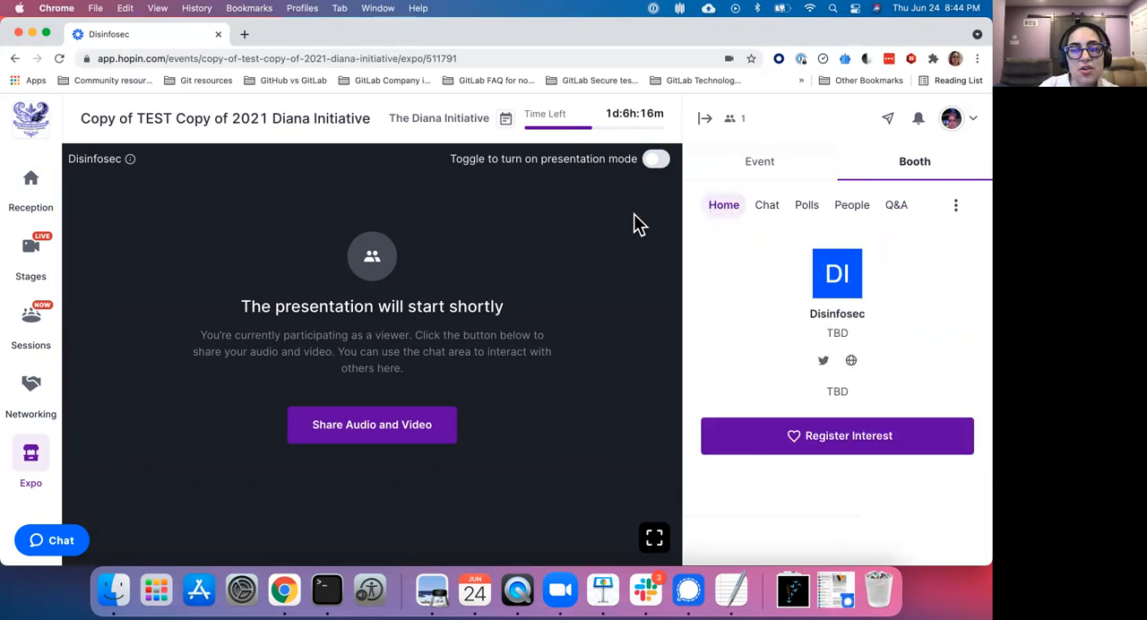
{"action": "mouse_move", "coordinate": [536, 269]}
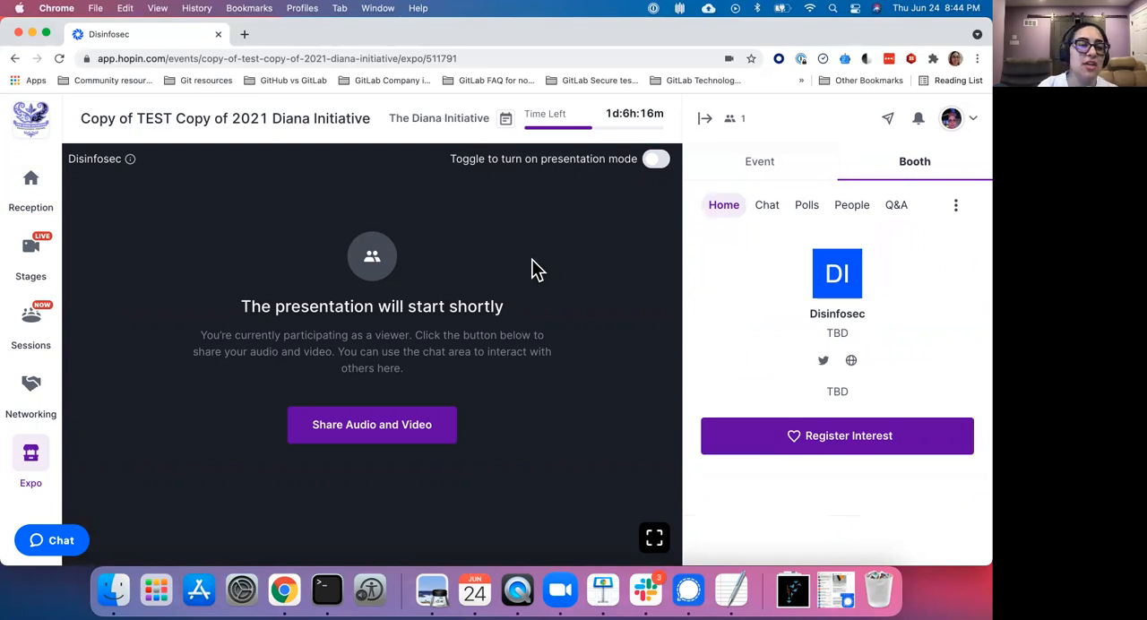
{"action": "mouse_move", "coordinate": [538, 269]}
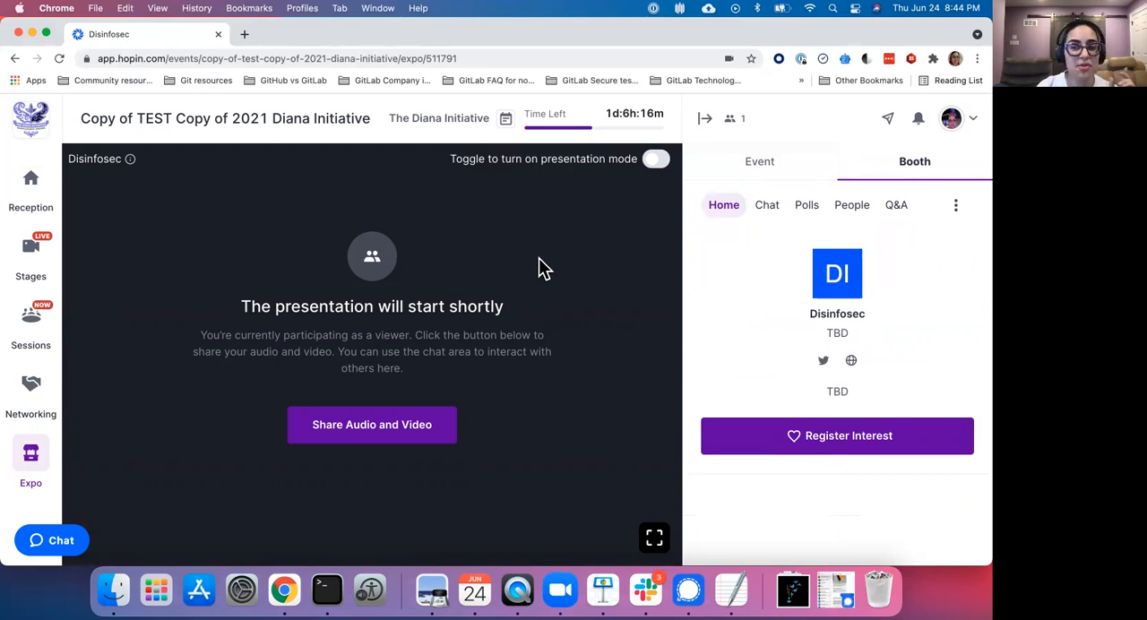
{"action": "mouse_move", "coordinate": [600, 206]}
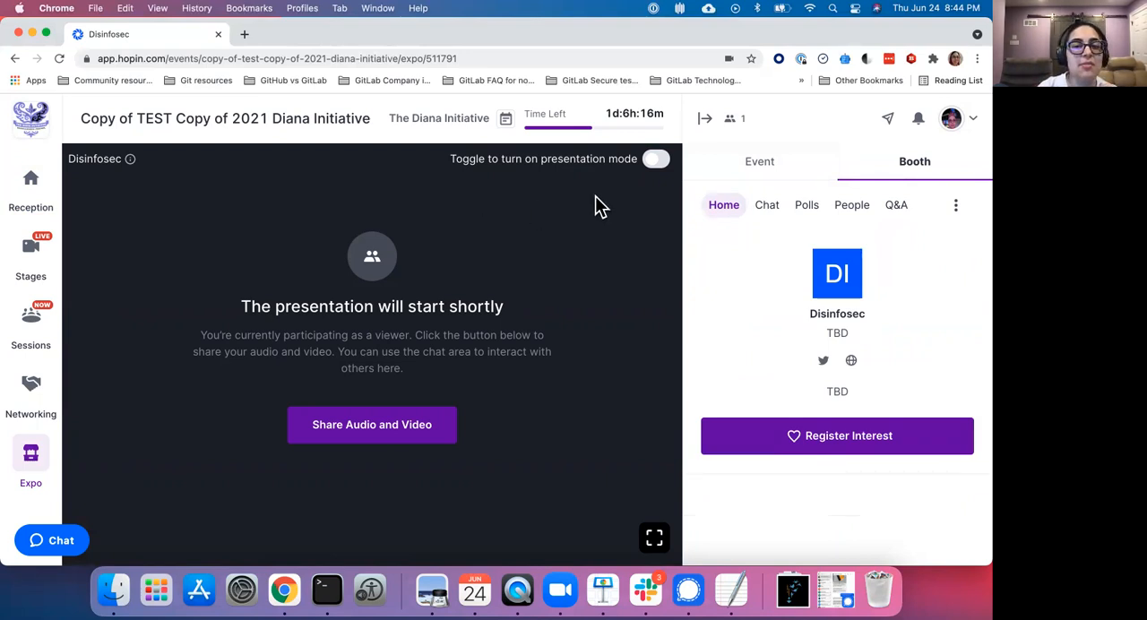
{"action": "left_click", "coordinate": [656, 158]}
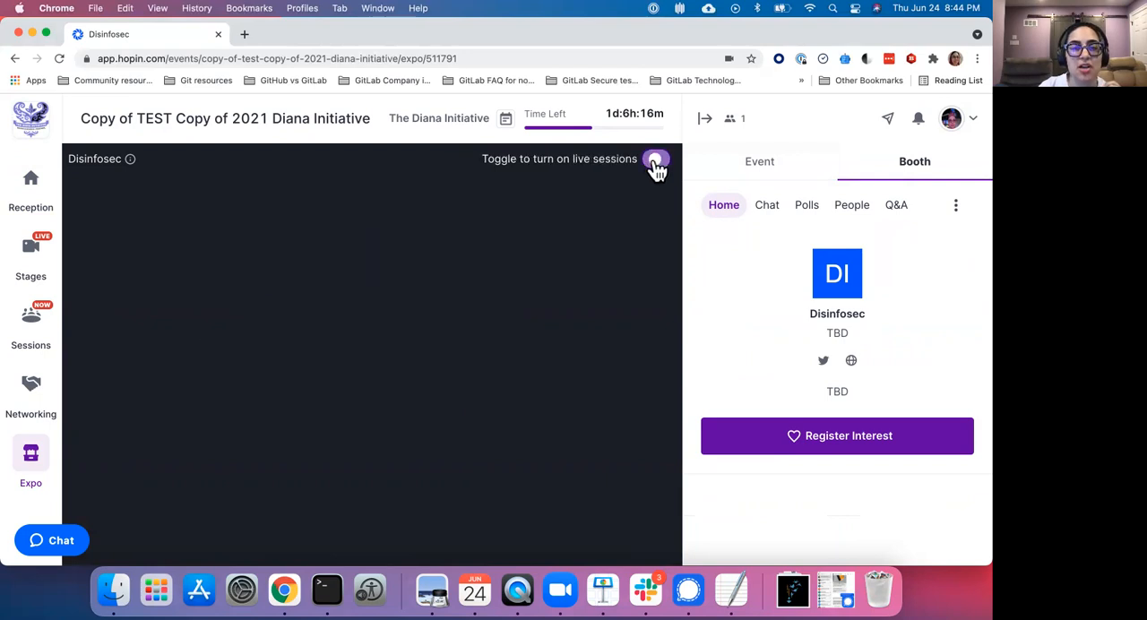
- Let the YouTube video play again, check the booth Chat, then go back to Home
{"action": "left_click", "coordinate": [656, 157]}
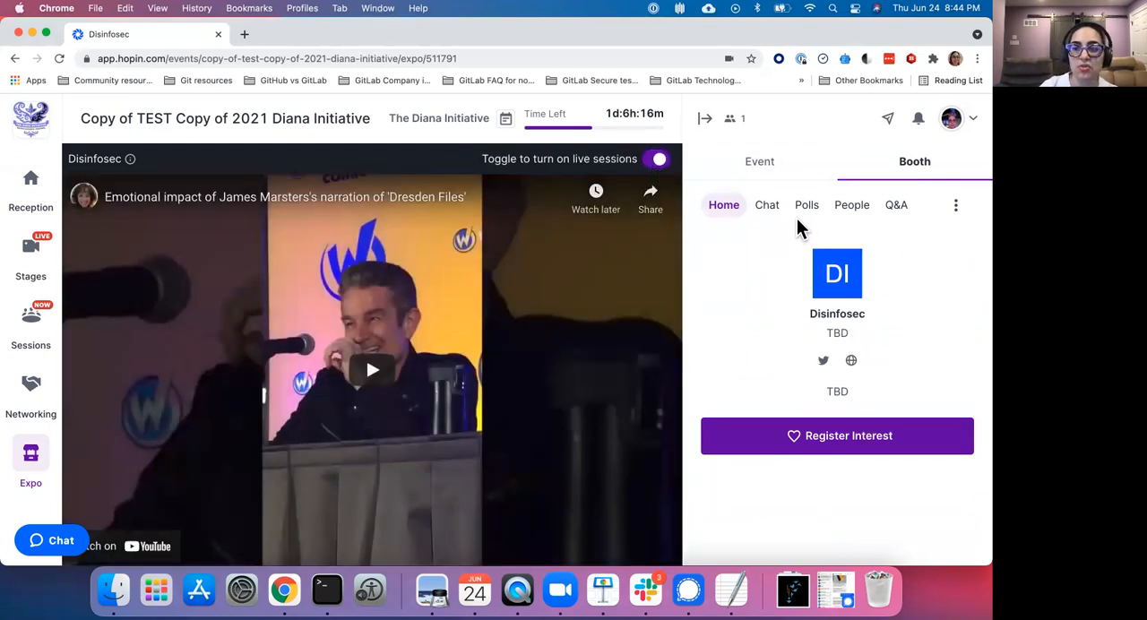
{"action": "left_click", "coordinate": [767, 205]}
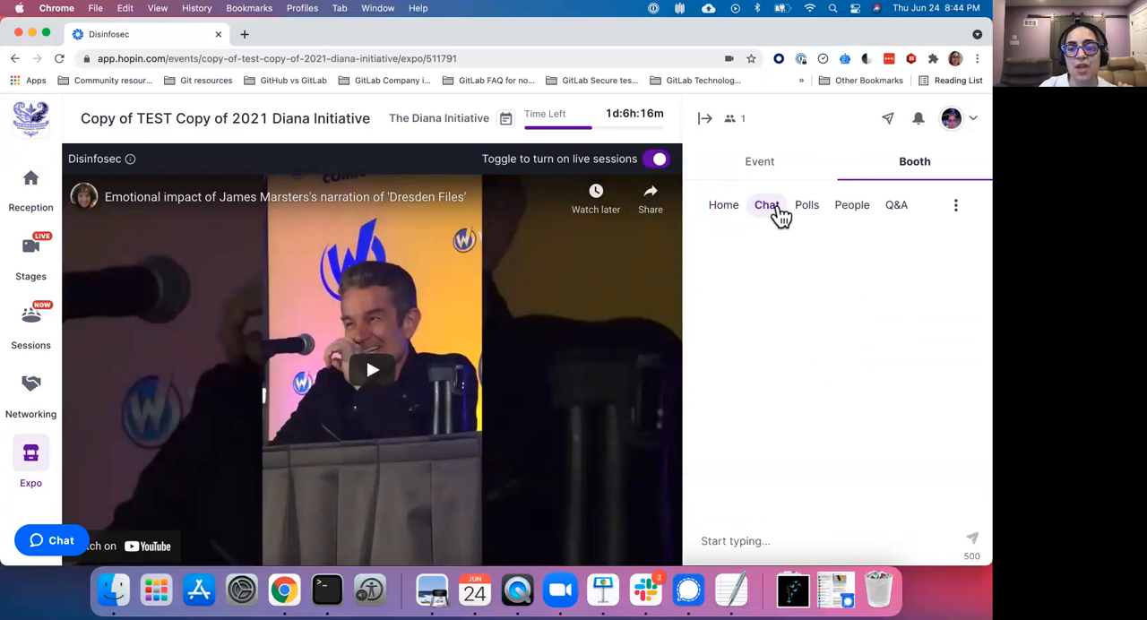
{"action": "left_click", "coordinate": [807, 541]}
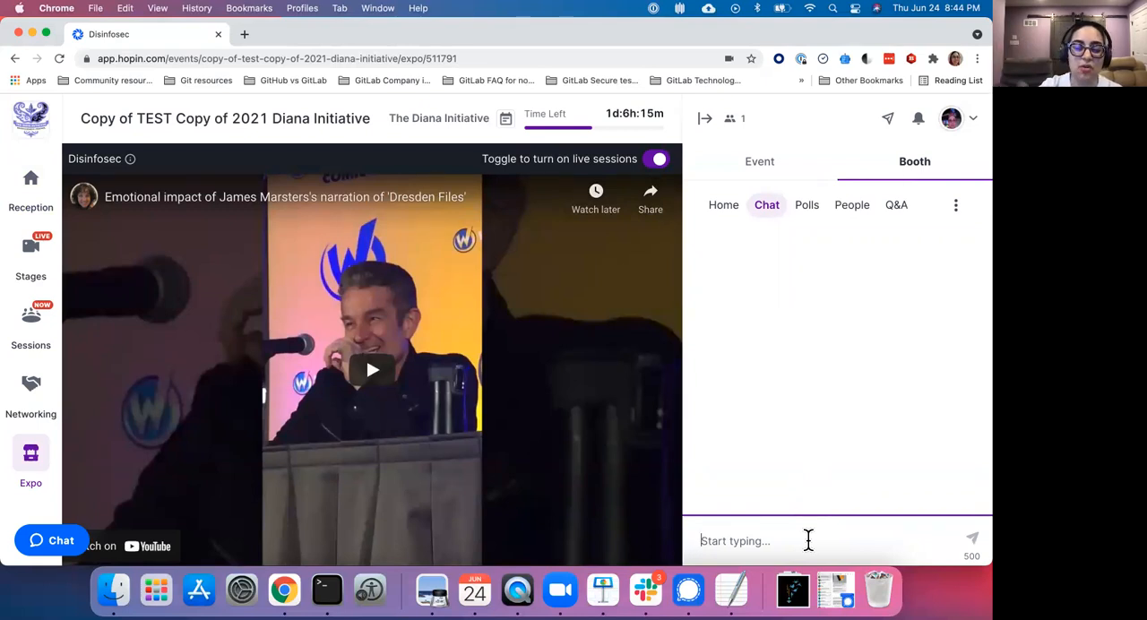
{"action": "mouse_move", "coordinate": [814, 459]}
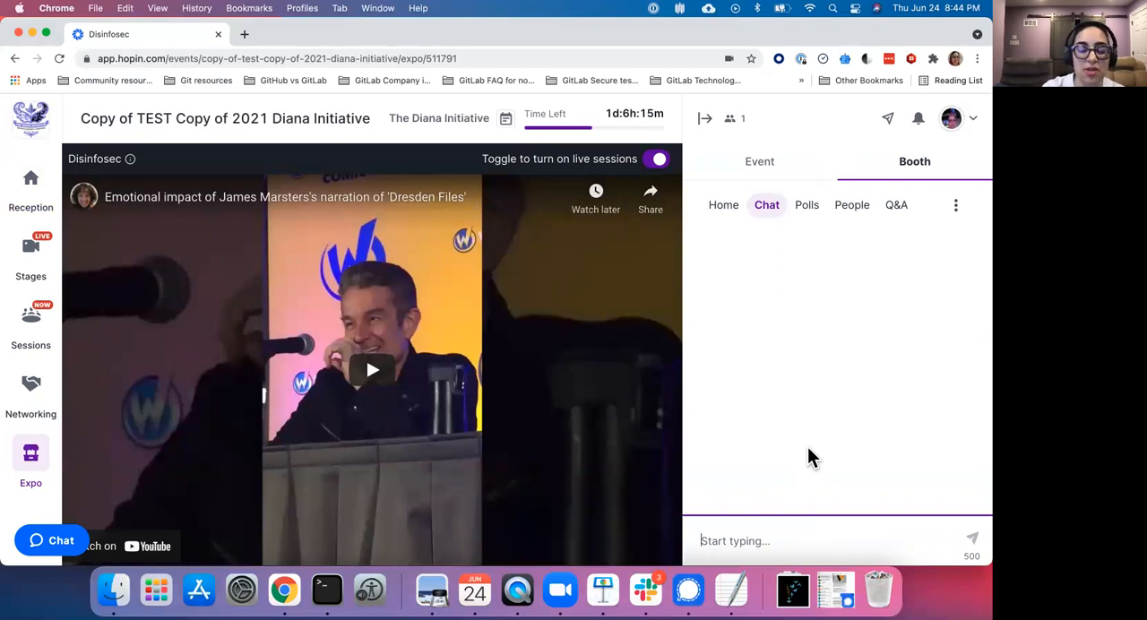
{"action": "mouse_move", "coordinate": [708, 377]}
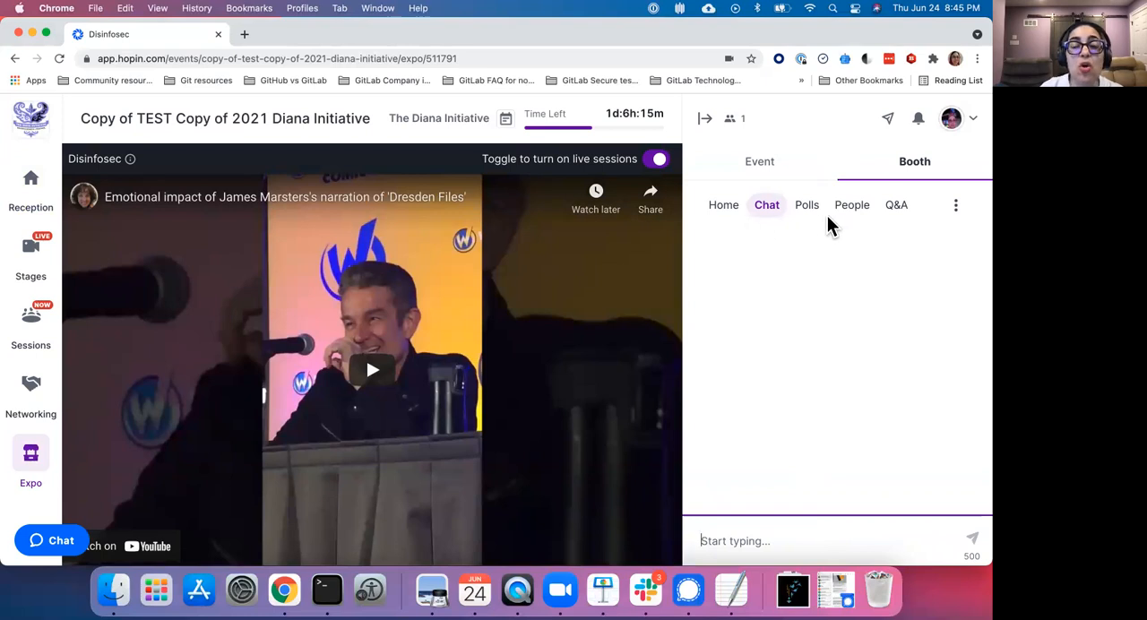
{"action": "left_click", "coordinate": [724, 204]}
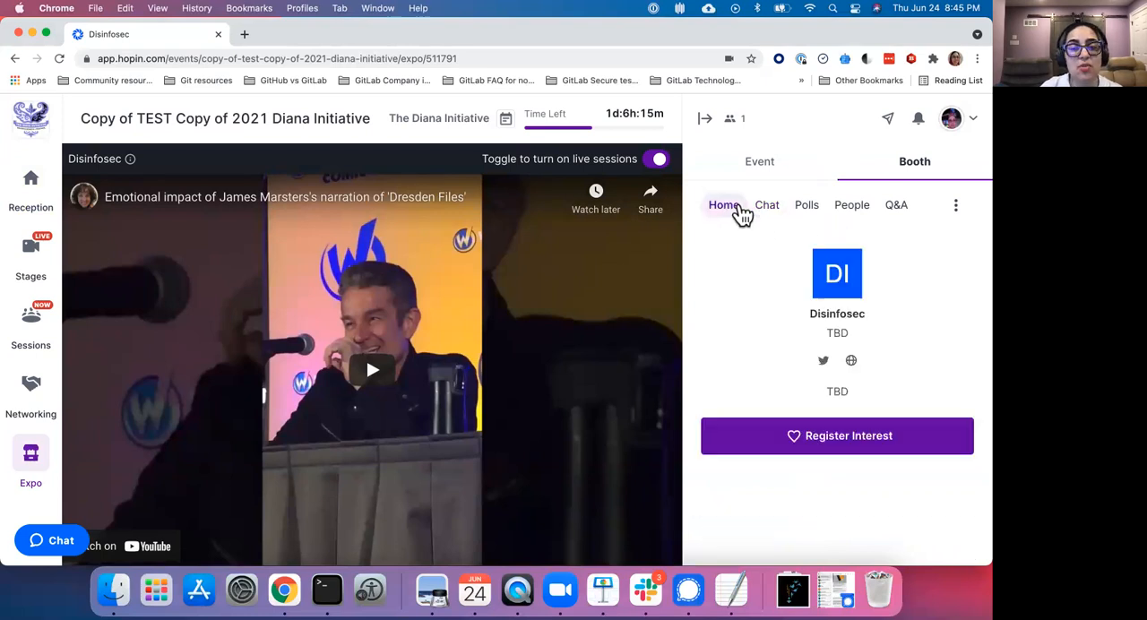